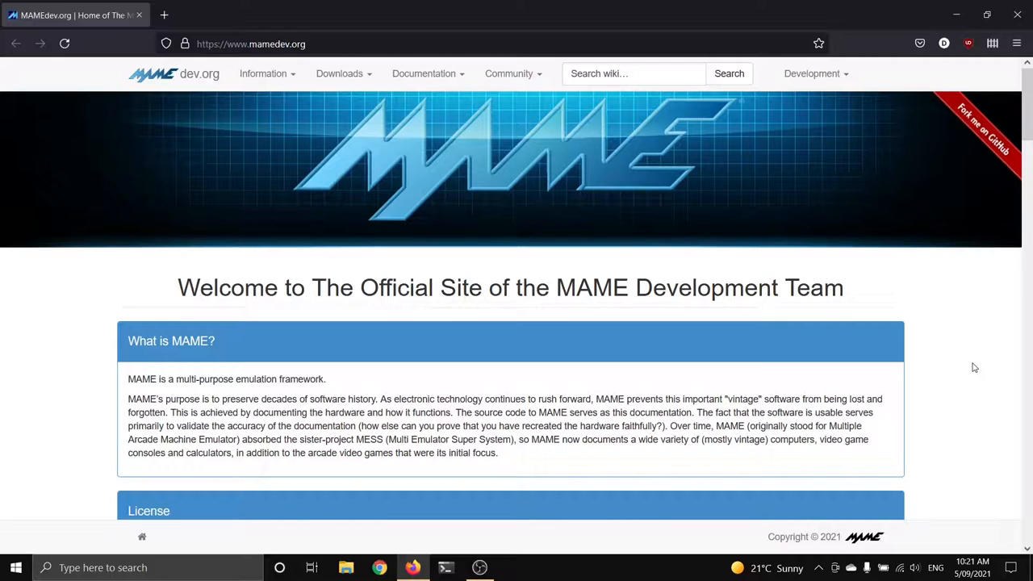
{"action": "mouse_move", "coordinate": [942, 377]}
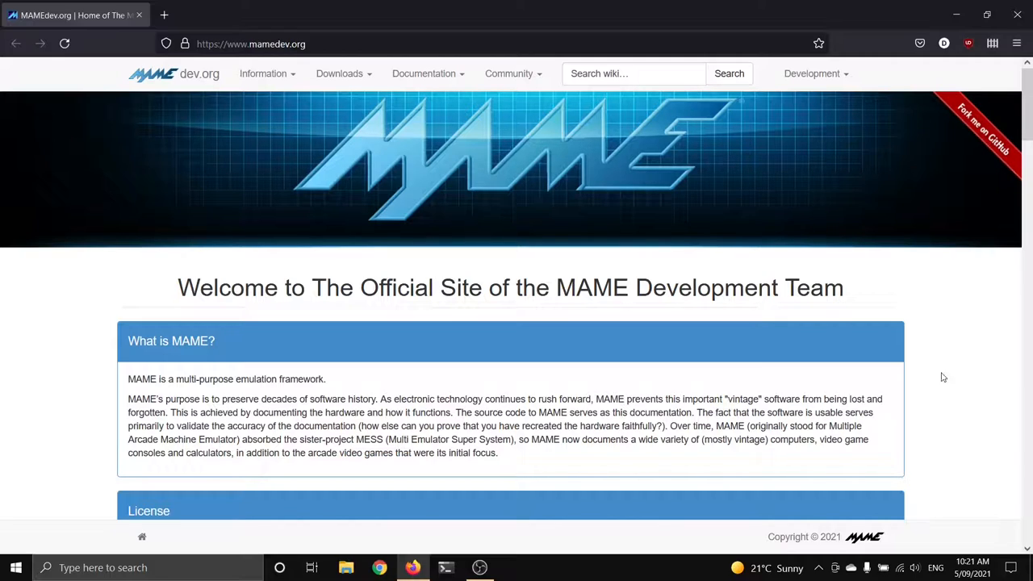
{"action": "mouse_move", "coordinate": [958, 368]}
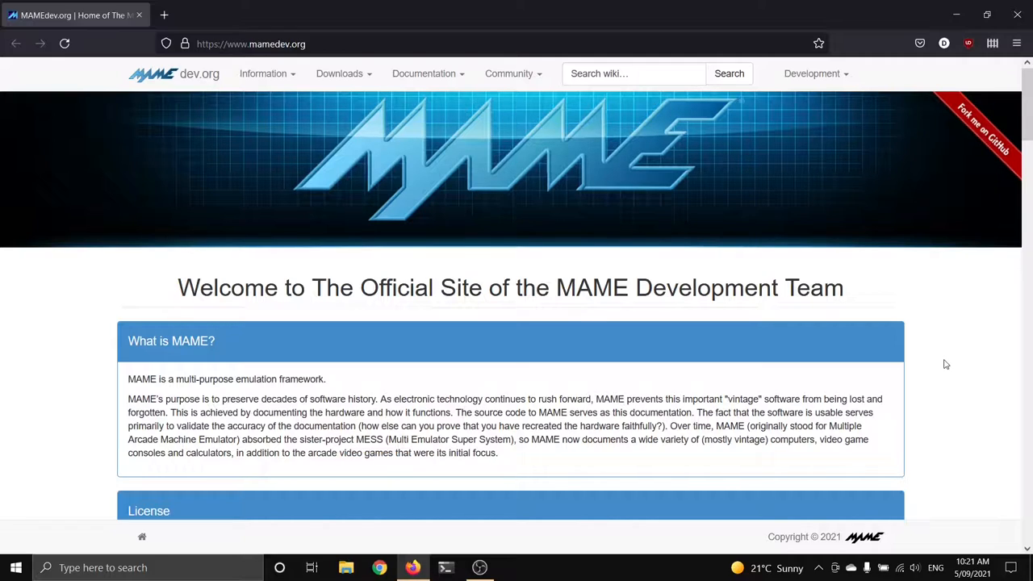
{"action": "mouse_move", "coordinate": [932, 363]}
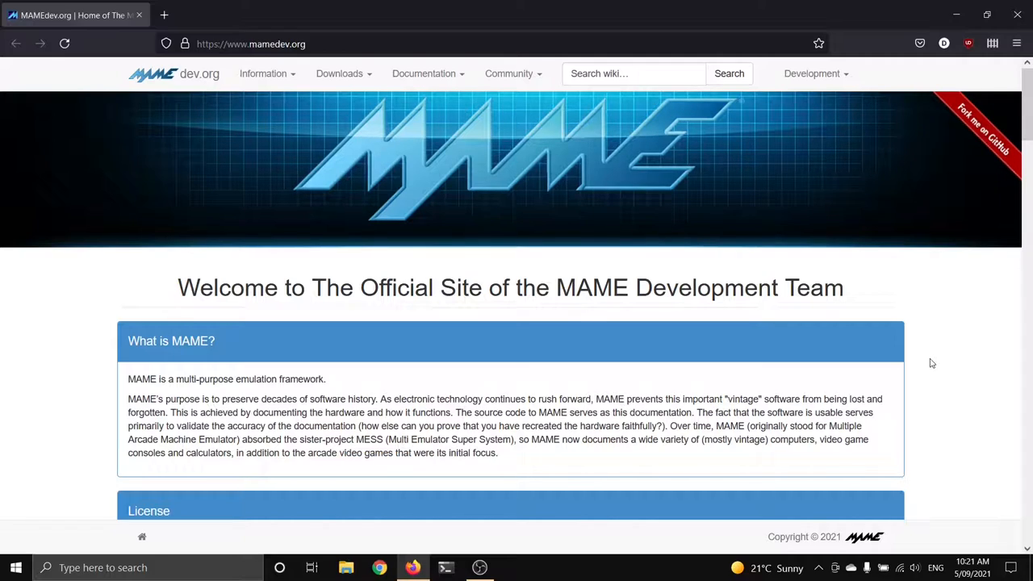
{"action": "mouse_move", "coordinate": [552, 310]}
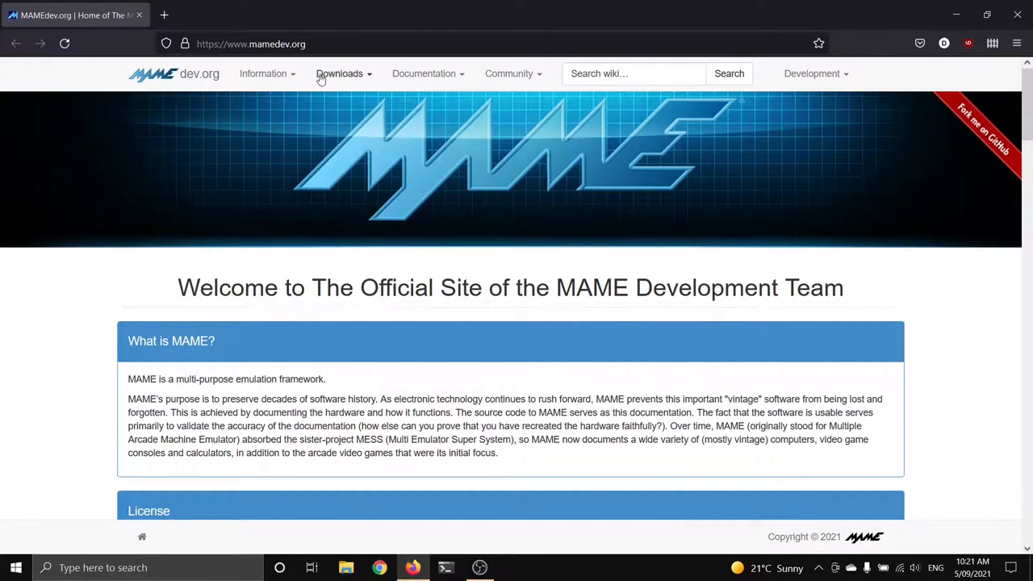
Download mame0235b_64bit.exe from the Latest MAME Release page into Downloads
{"action": "left_click", "coordinate": [339, 74]}
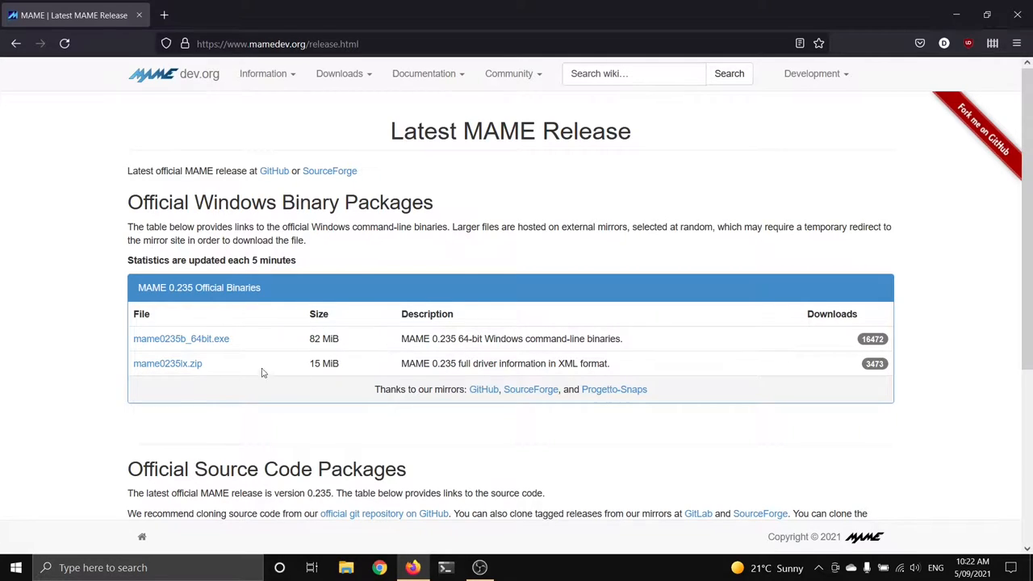
{"action": "mouse_move", "coordinate": [158, 347]}
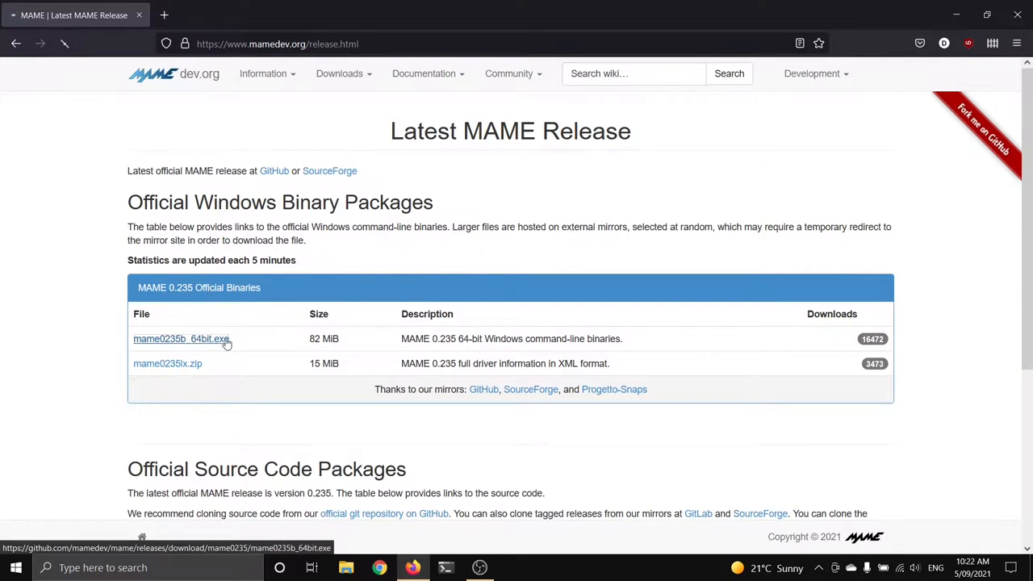
{"action": "left_click", "coordinate": [180, 339]}
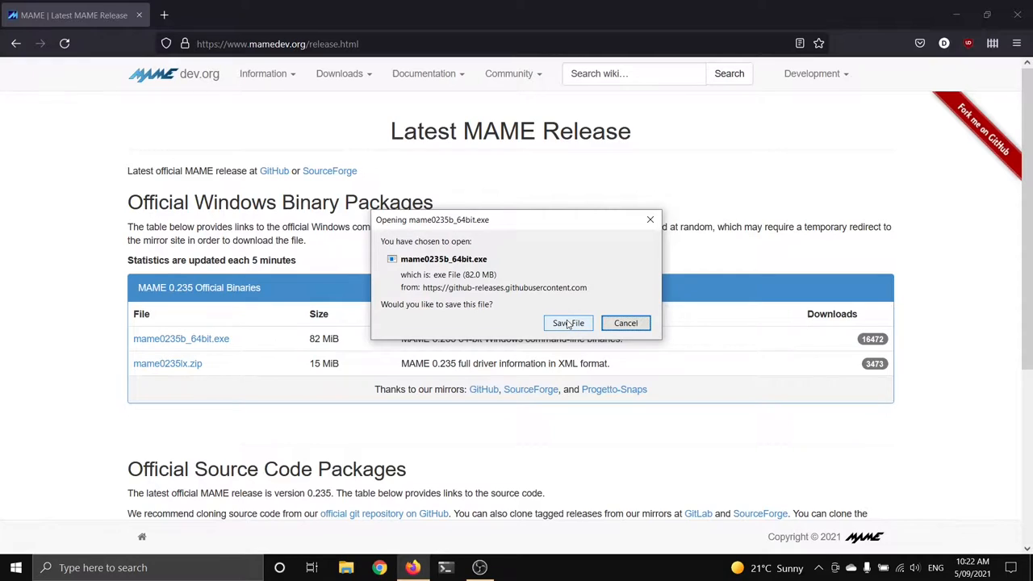
{"action": "left_click", "coordinate": [568, 322]}
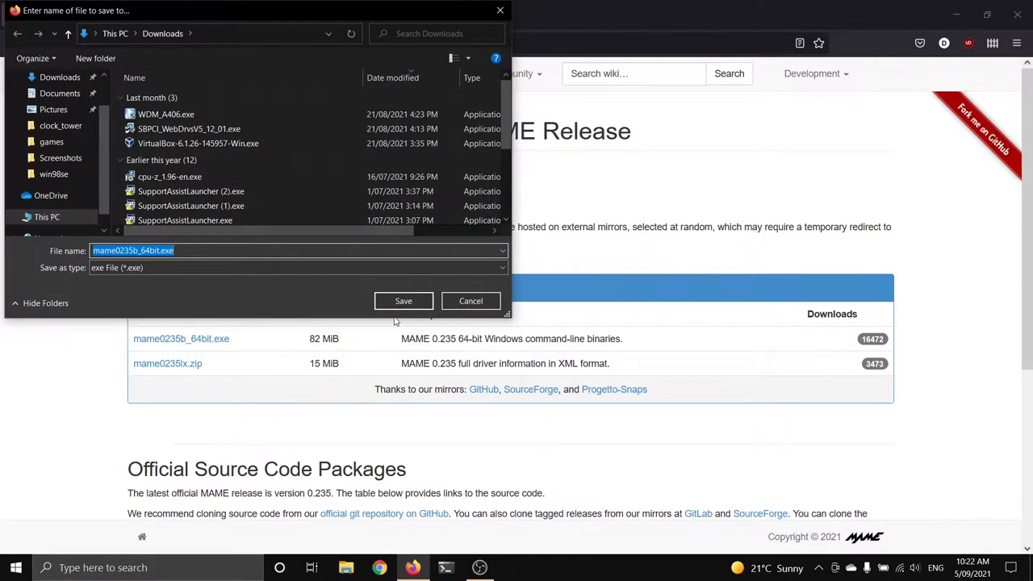
{"action": "left_click", "coordinate": [403, 300]}
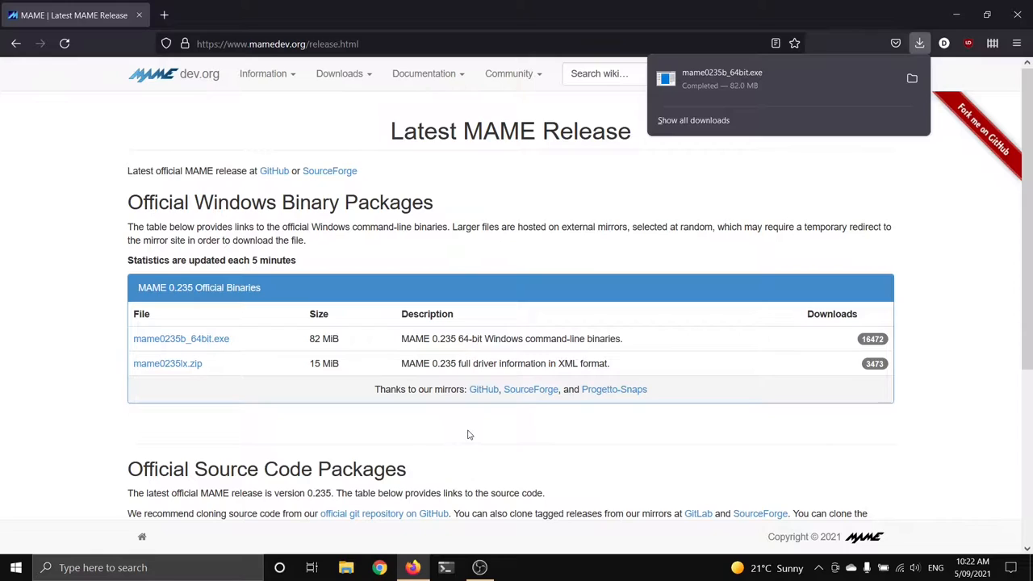
{"action": "left_click", "coordinate": [469, 434]}
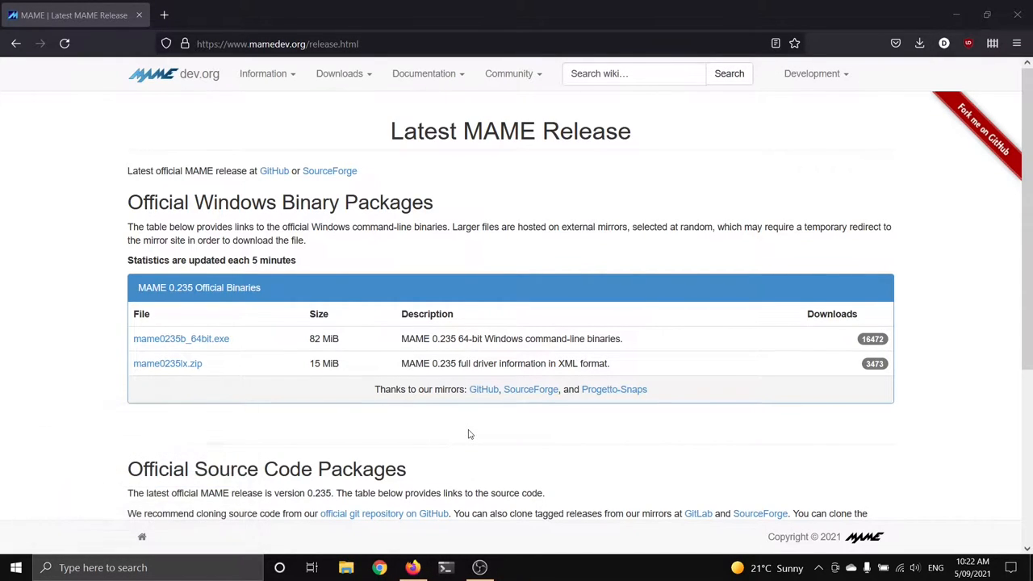
Extract mame0235b_64bit.exe into C:\games and go into the new mame folder
{"action": "right_click", "coordinate": [186, 126]}
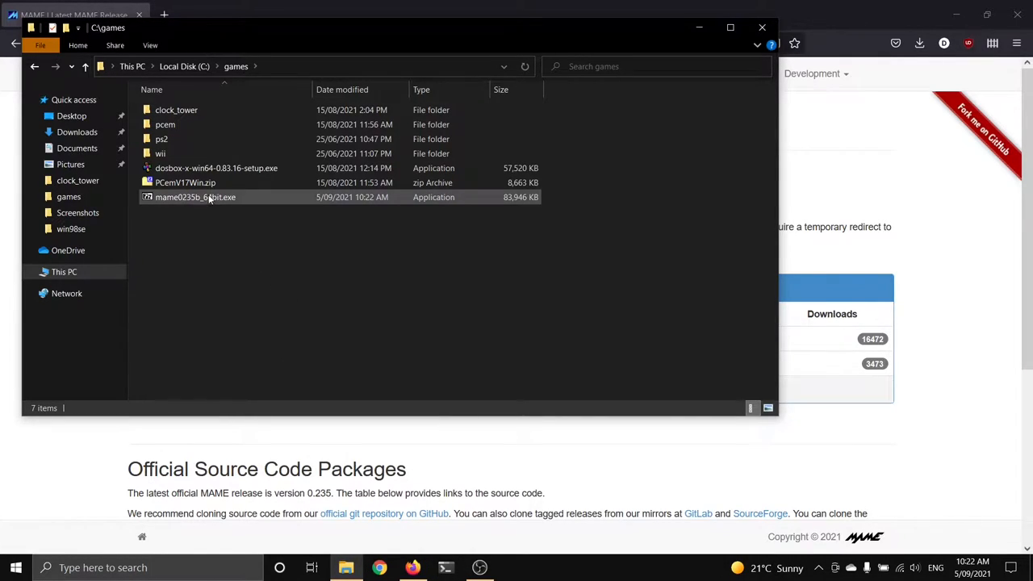
{"action": "double_click", "coordinate": [195, 197]}
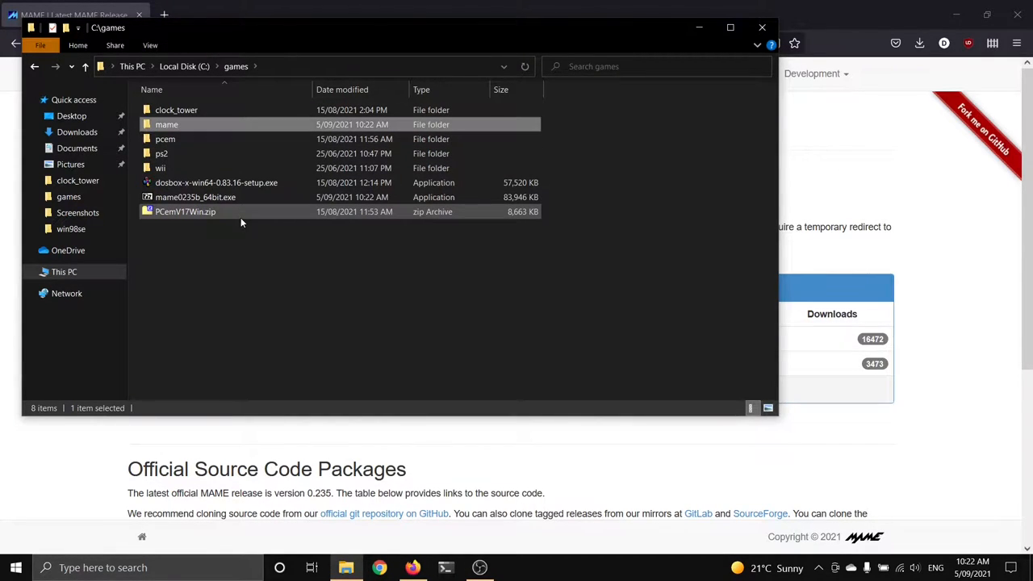
{"action": "double_click", "coordinate": [166, 124]}
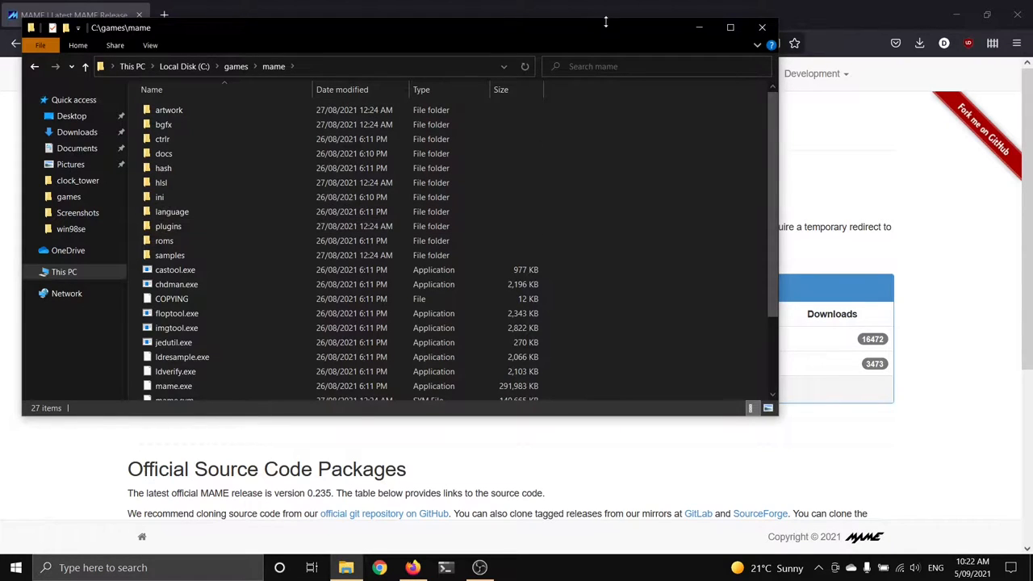
Maximize the mame folder window and select mame.exe among its 27 items
{"action": "left_click", "coordinate": [730, 25]}
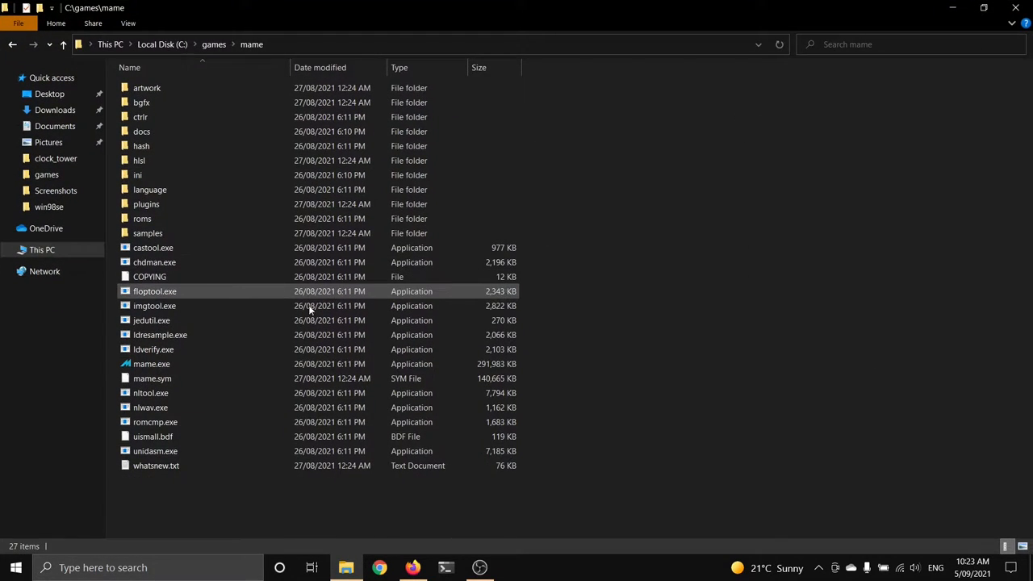
{"action": "left_click", "coordinate": [152, 364]}
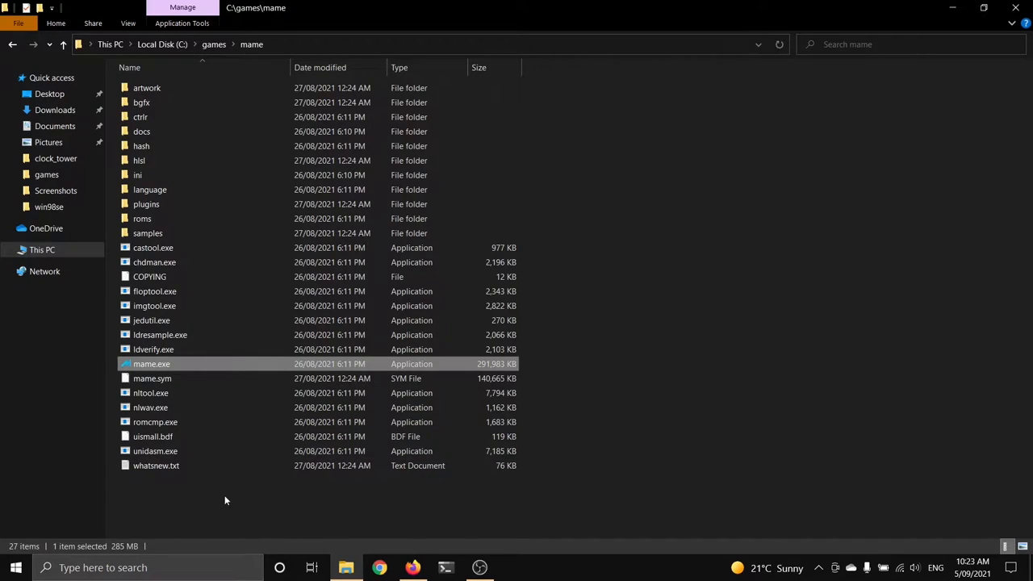
{"action": "mouse_move", "coordinate": [703, 468]}
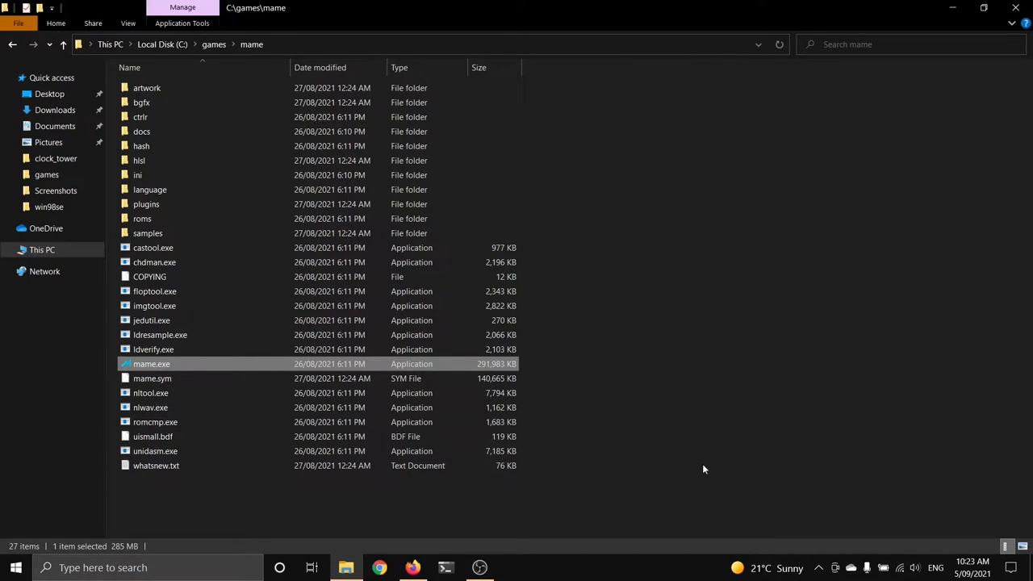
{"action": "mouse_move", "coordinate": [658, 442]}
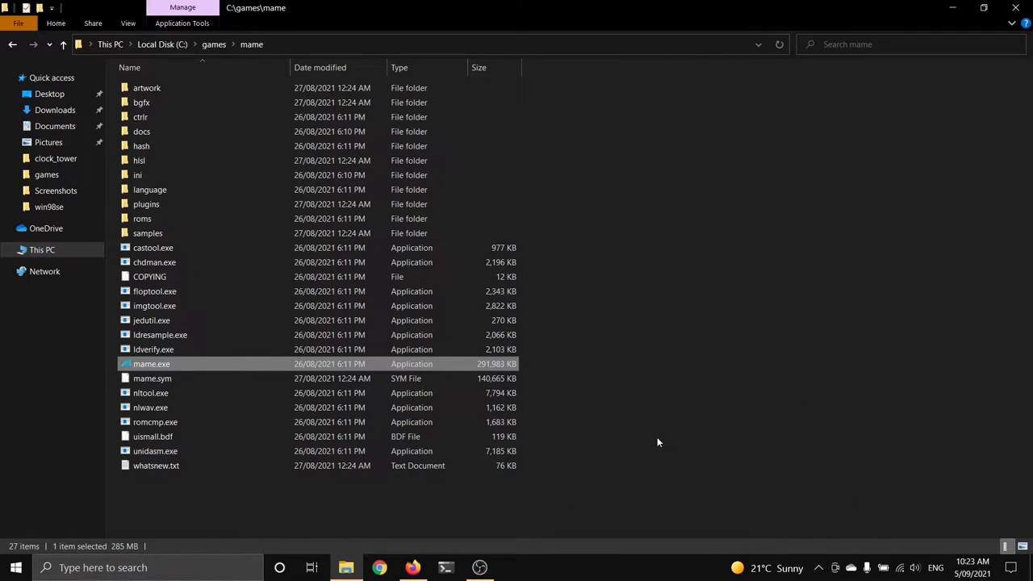
{"action": "mouse_move", "coordinate": [186, 104]}
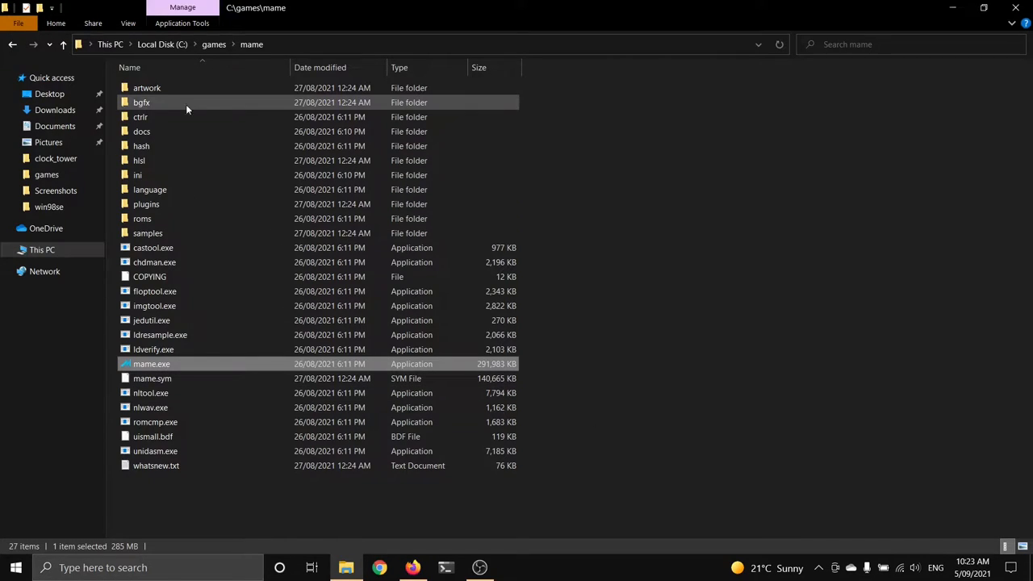
{"action": "mouse_move", "coordinate": [184, 116]}
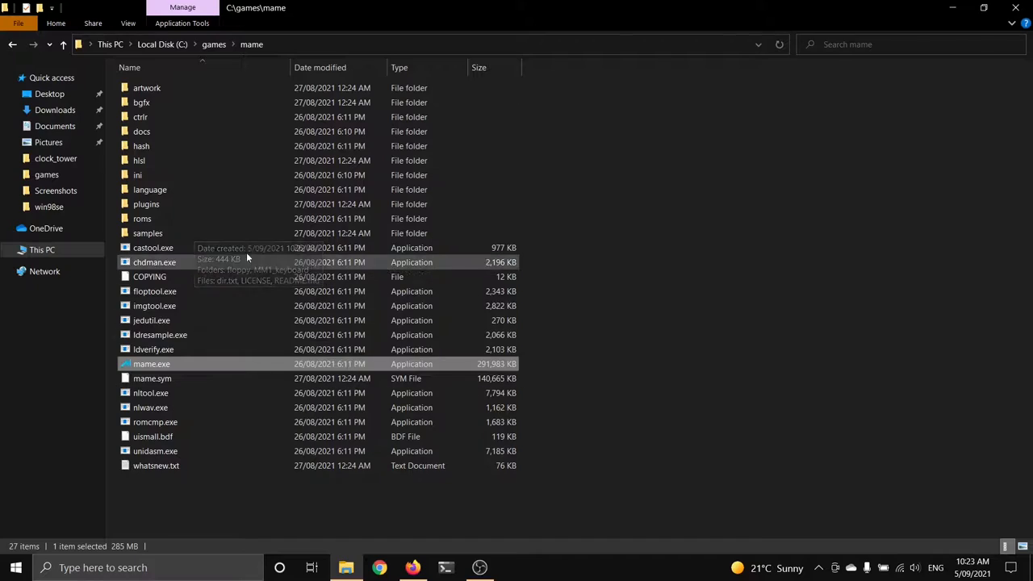
{"action": "mouse_move", "coordinate": [184, 203]}
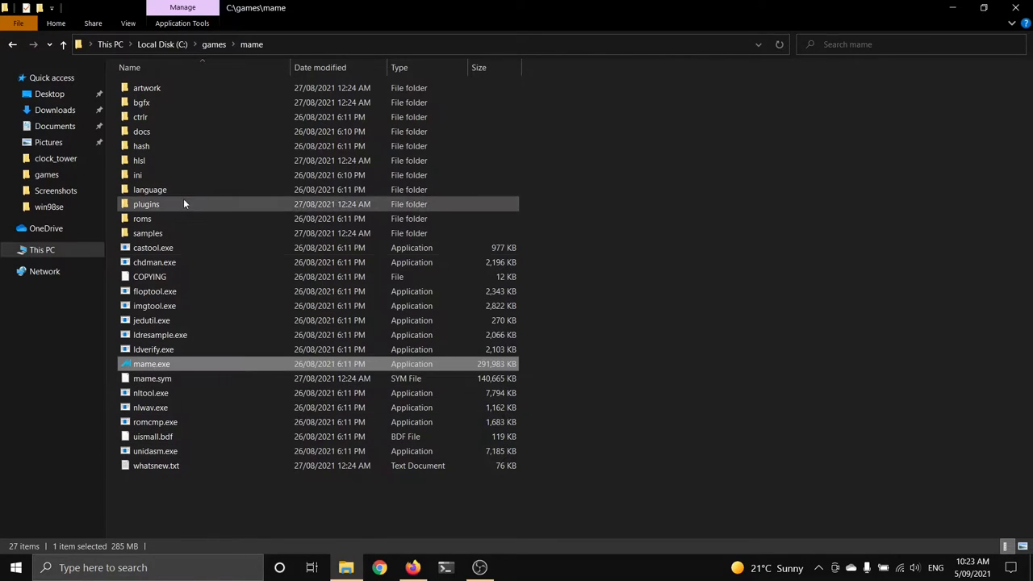
{"action": "mouse_move", "coordinate": [347, 348]}
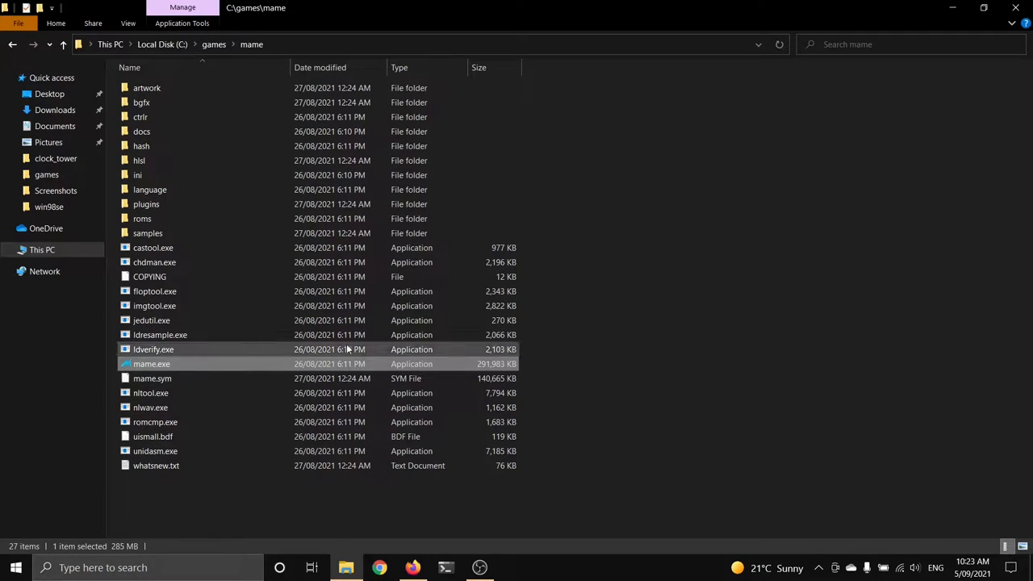
Launch mame.exe, reaching the machine list with the Available filter at 0 machines
{"action": "double_click", "coordinate": [152, 363]}
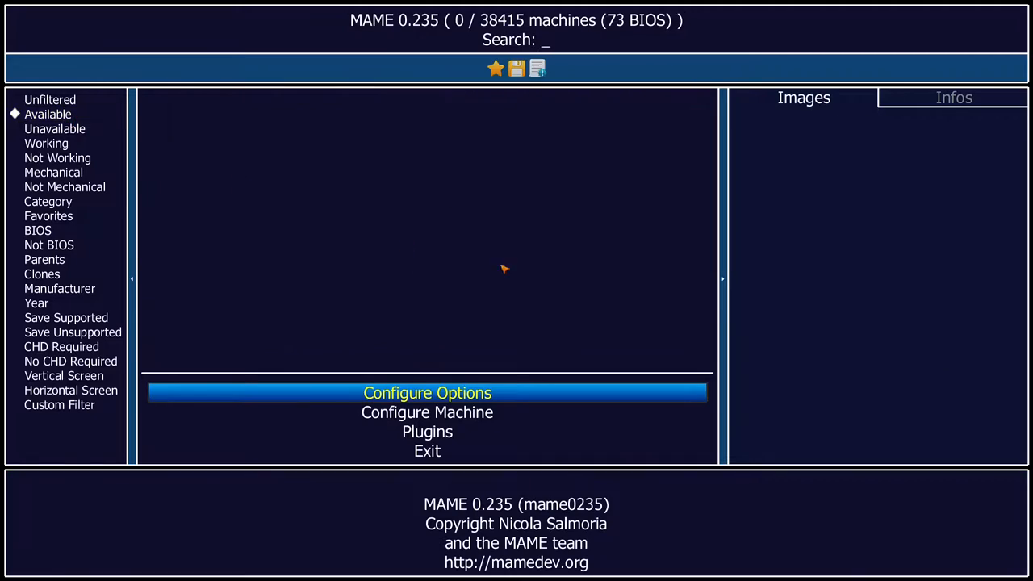
{"action": "mouse_move", "coordinate": [452, 239]}
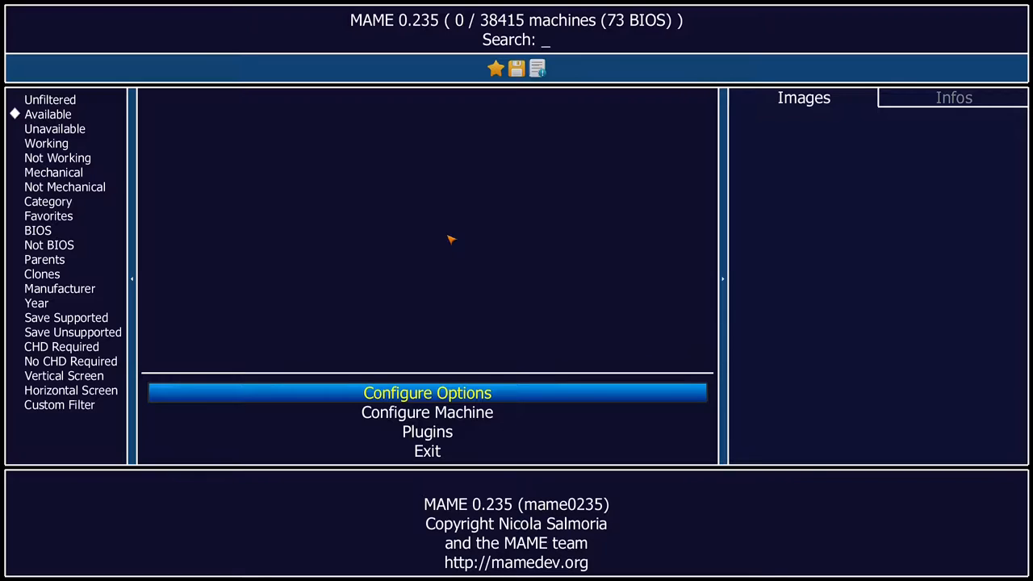
{"action": "mouse_move", "coordinate": [426, 487]}
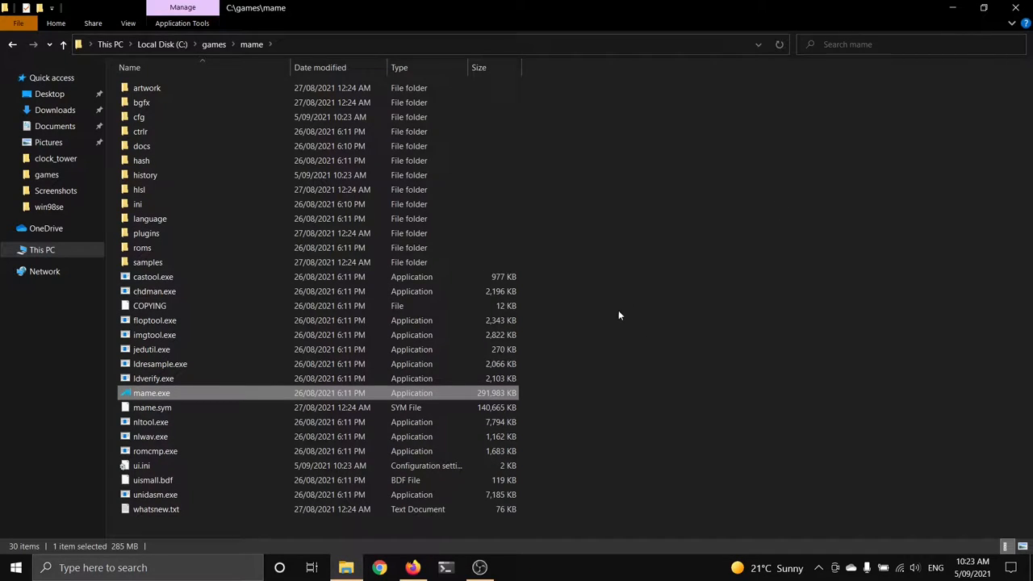
{"action": "mouse_move", "coordinate": [562, 361]}
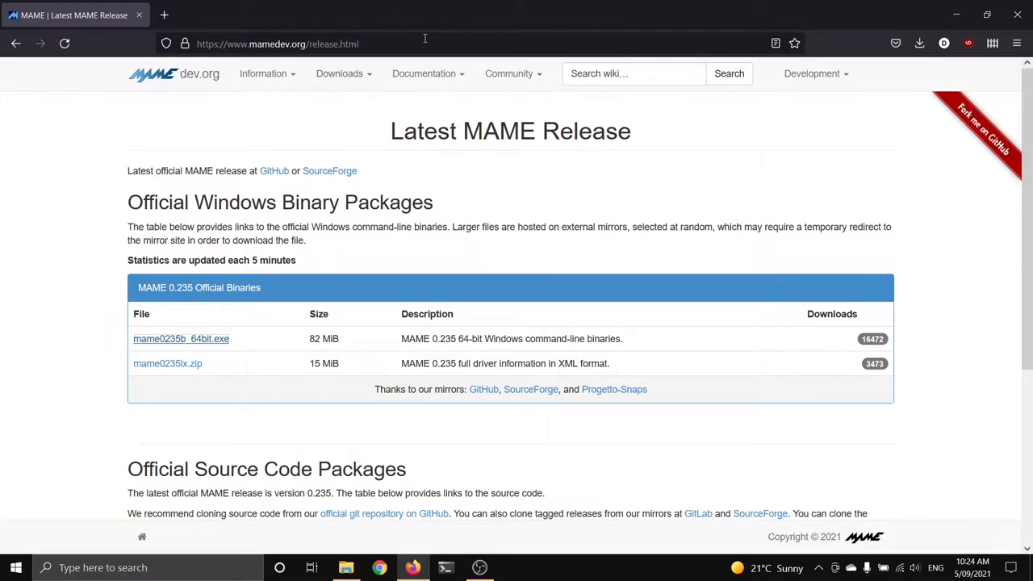
Search Google for 'mame 0.235 archive.org' and reach the Mame 0.235 (Merged) item
{"action": "type", "text": "mame 0.235 archive.org"}
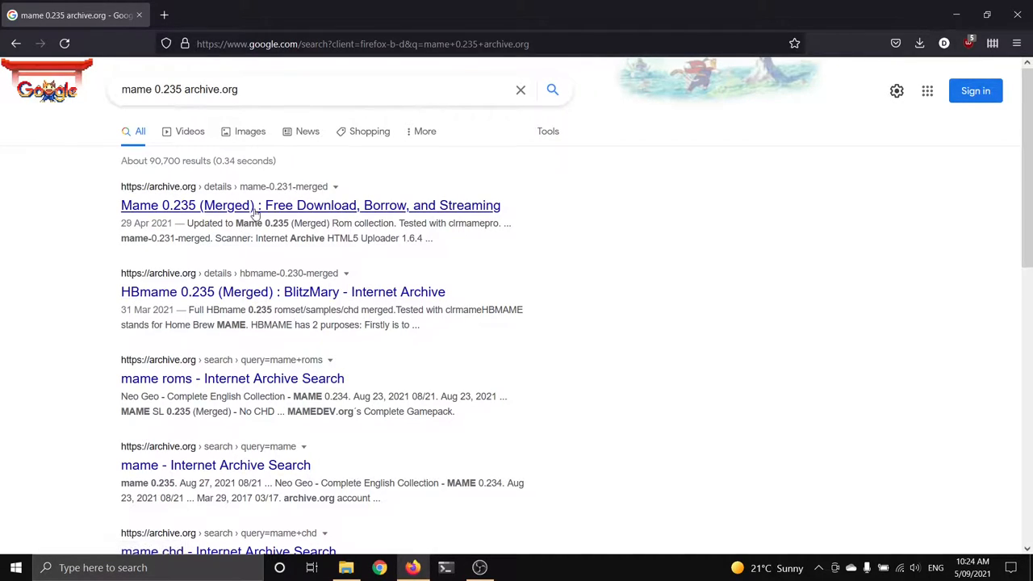
{"action": "left_click", "coordinate": [310, 204]}
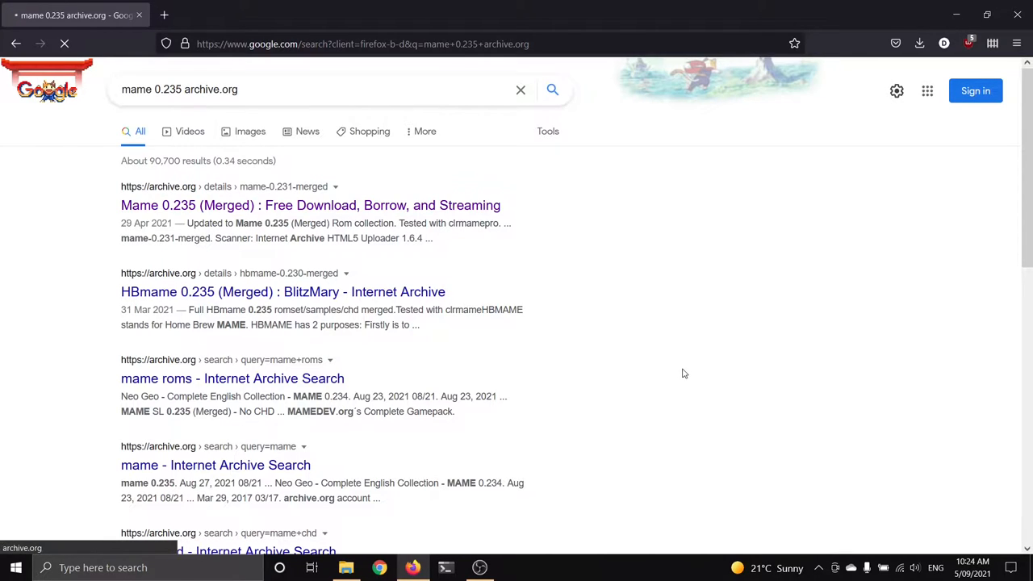
{"action": "left_click", "coordinate": [310, 205]}
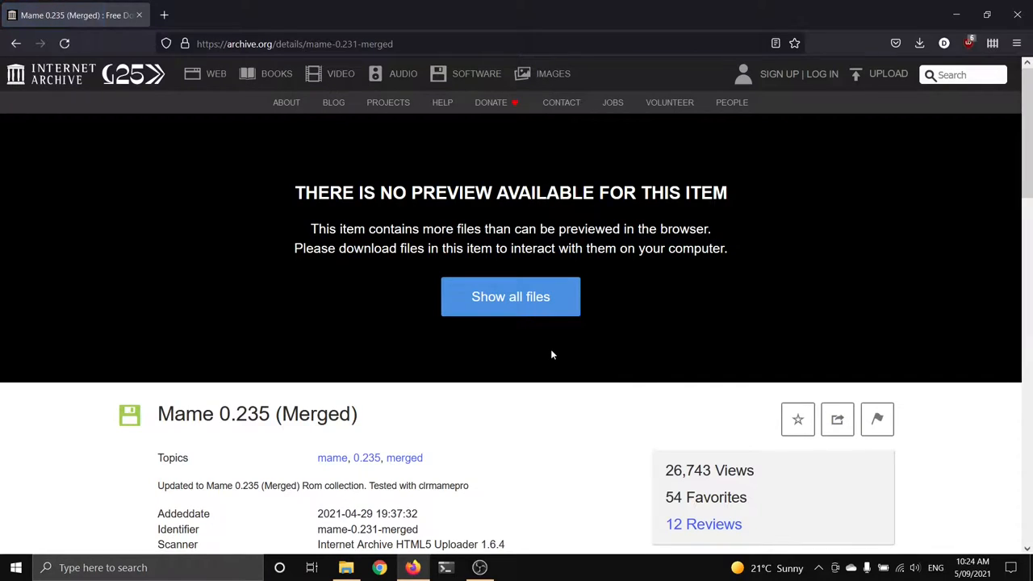
Show all files in the mame-0.231-merged listing and find 'espgal' matching espgal.7z
{"action": "scroll", "scroll_direction": "down", "scroll_amount": 3}
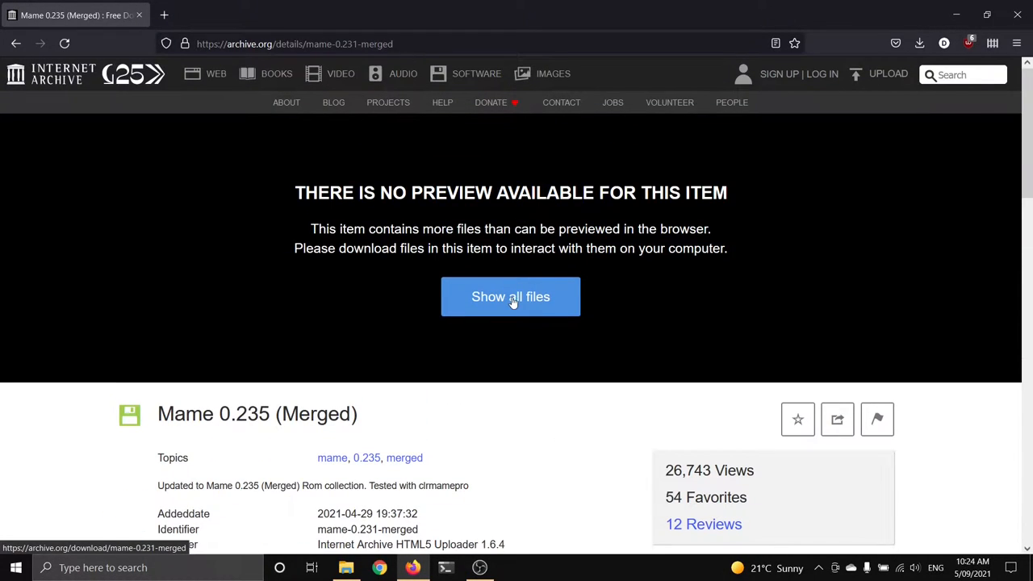
{"action": "left_click", "coordinate": [509, 297]}
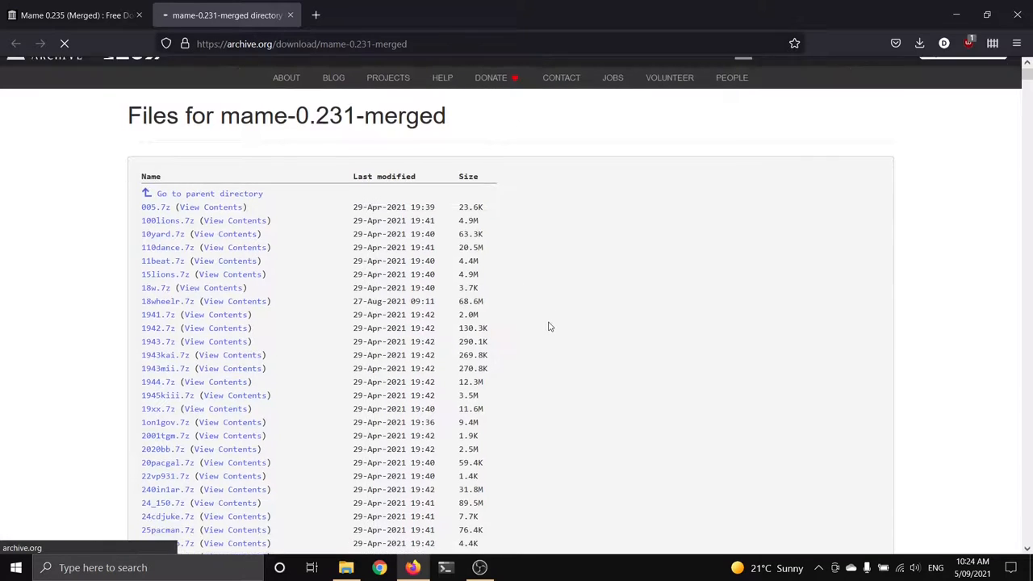
{"action": "scroll", "scroll_direction": "down", "scroll_amount": 3}
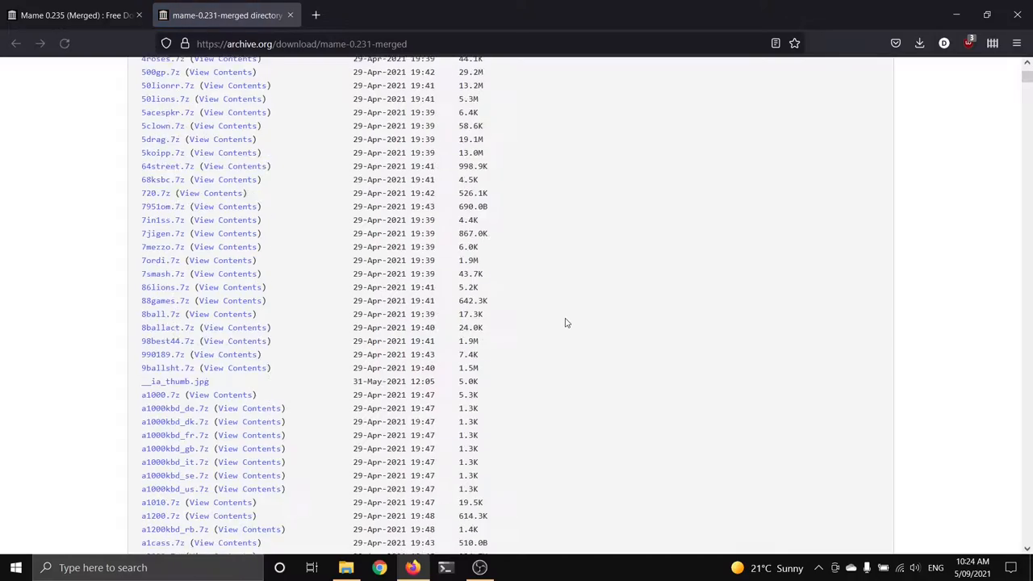
{"action": "scroll", "scroll_direction": "down", "scroll_amount": 3}
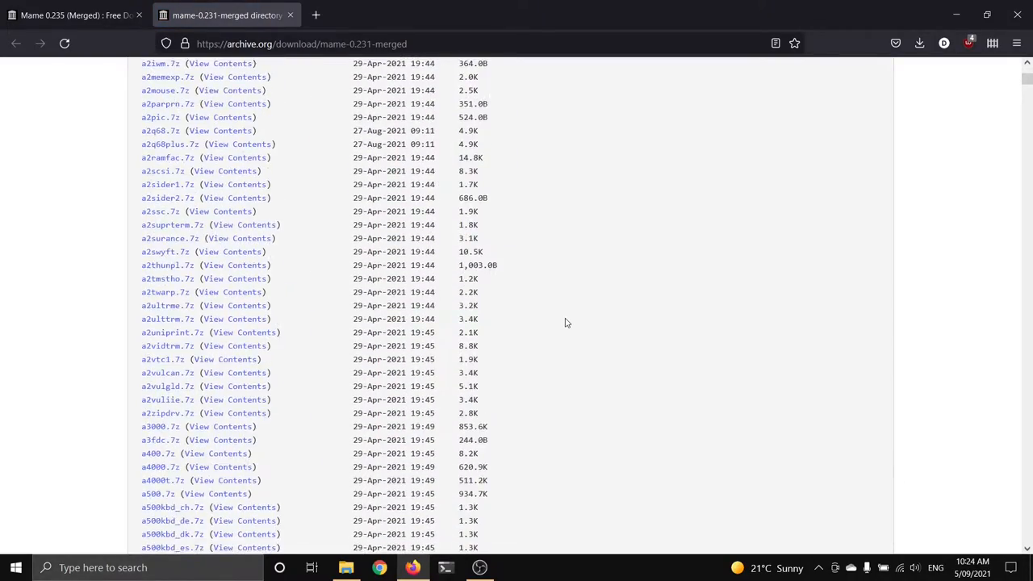
{"action": "scroll", "scroll_direction": "down", "scroll_amount": 3}
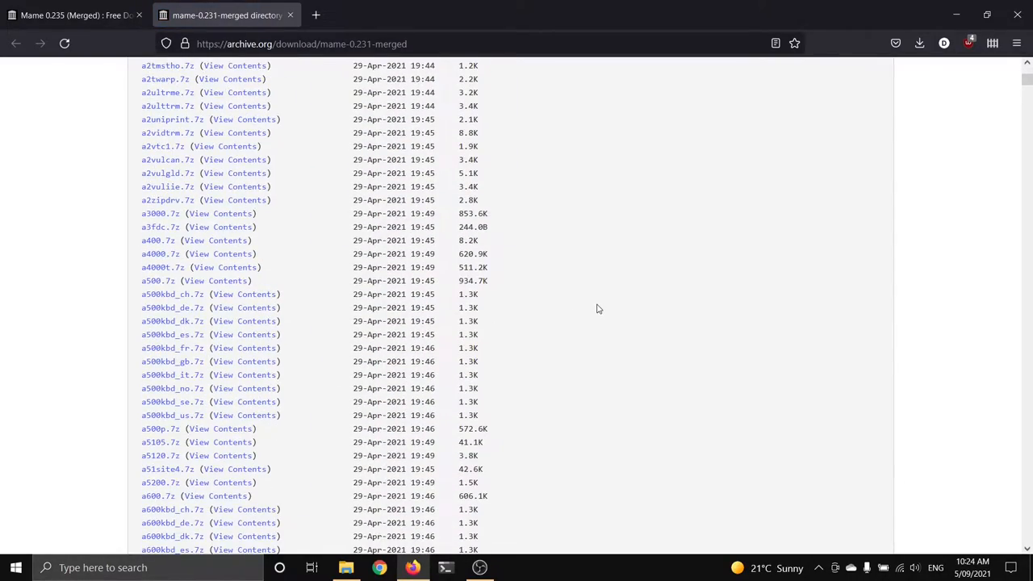
{"action": "key", "text": "ctrl+f"}
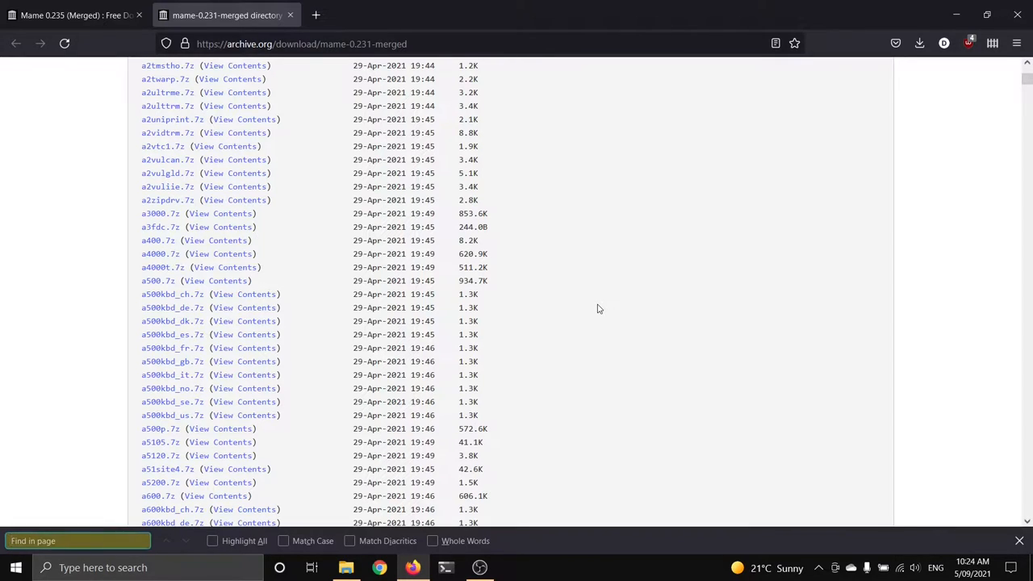
{"action": "type", "text": "espgal"}
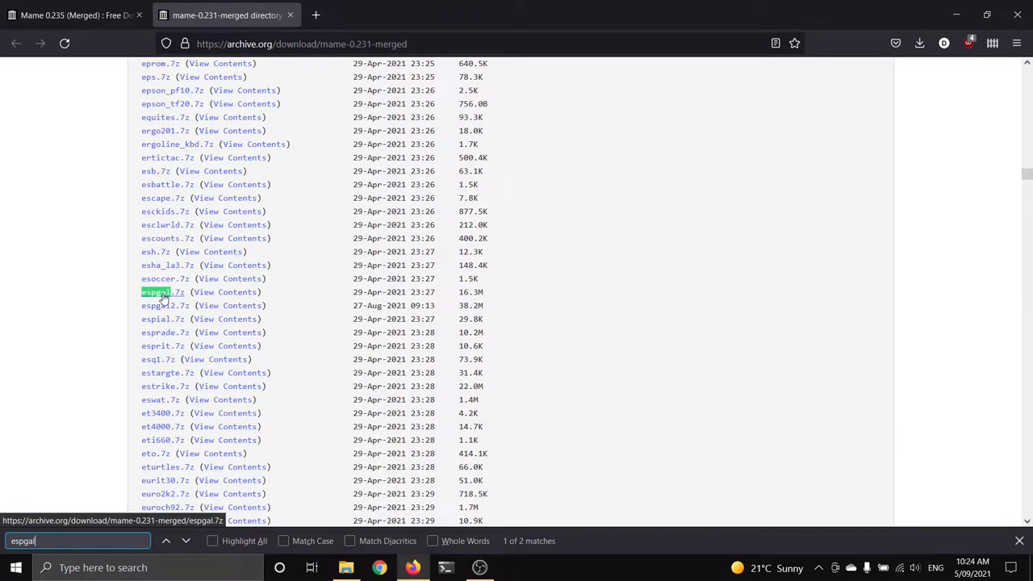
Start the espgal.7z download and choose Save File rather than opening it
{"action": "left_click", "coordinate": [157, 290]}
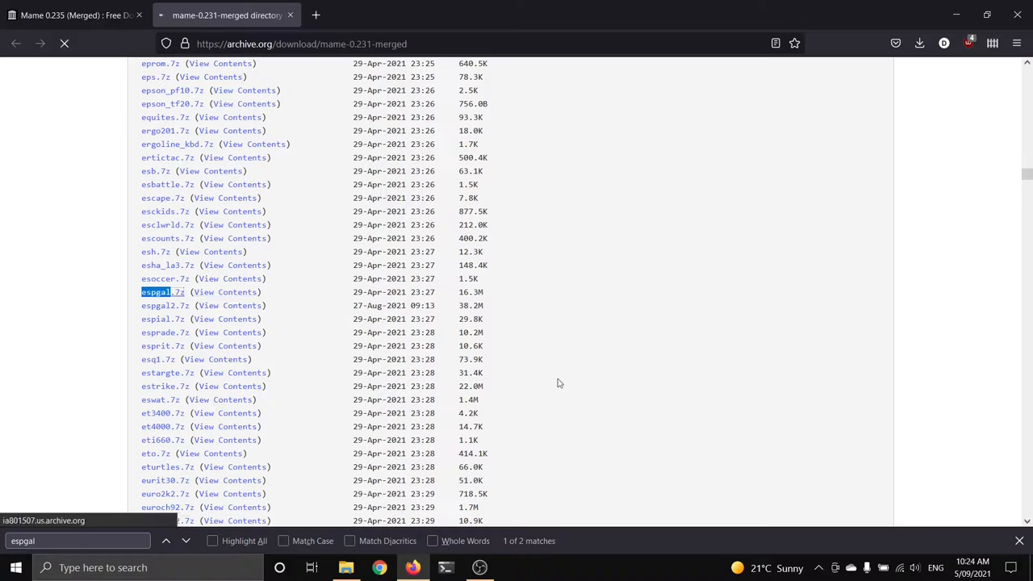
{"action": "left_click", "coordinate": [155, 291]}
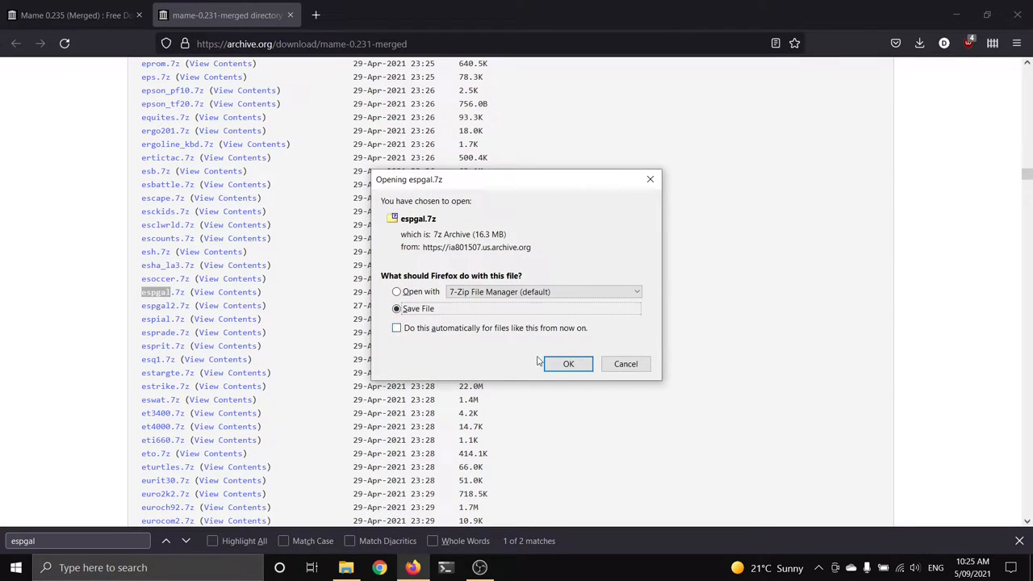
{"action": "left_click", "coordinate": [568, 363]}
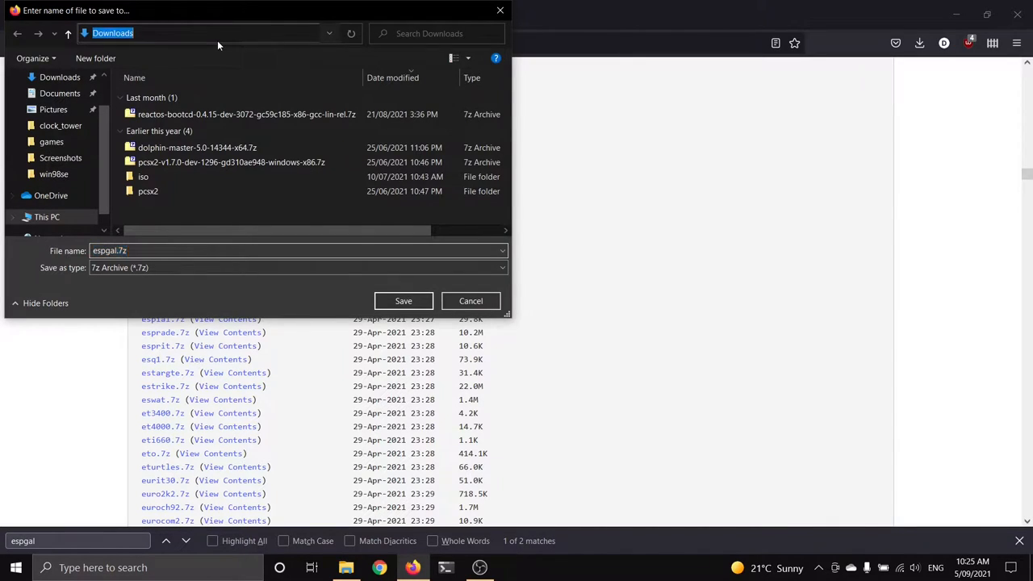
Point the save dialog to c:\games\mame\roms and save espgal.7z there unextracted
{"action": "type", "text": "c\\games"}
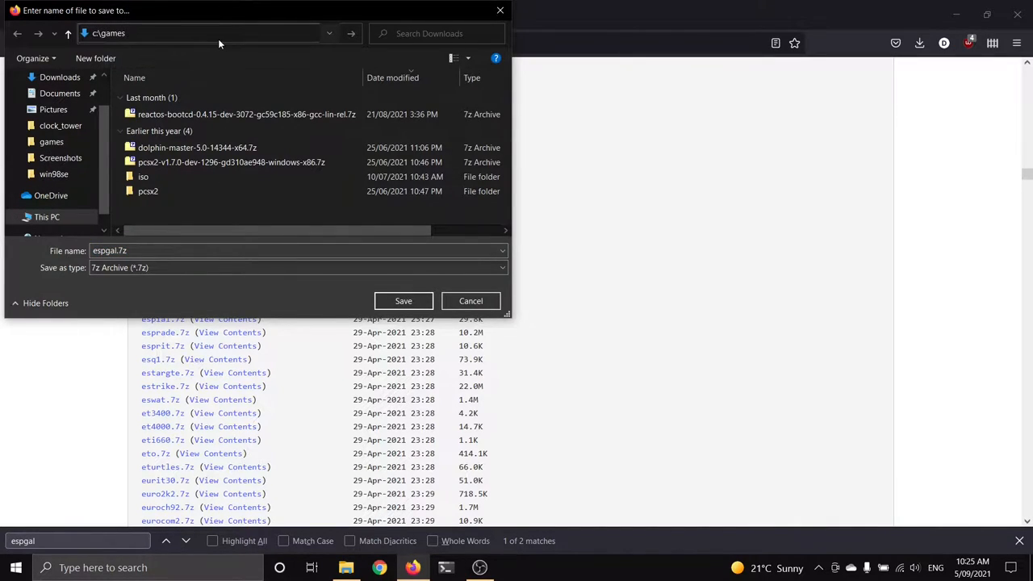
{"action": "type", "text": "\\mame"}
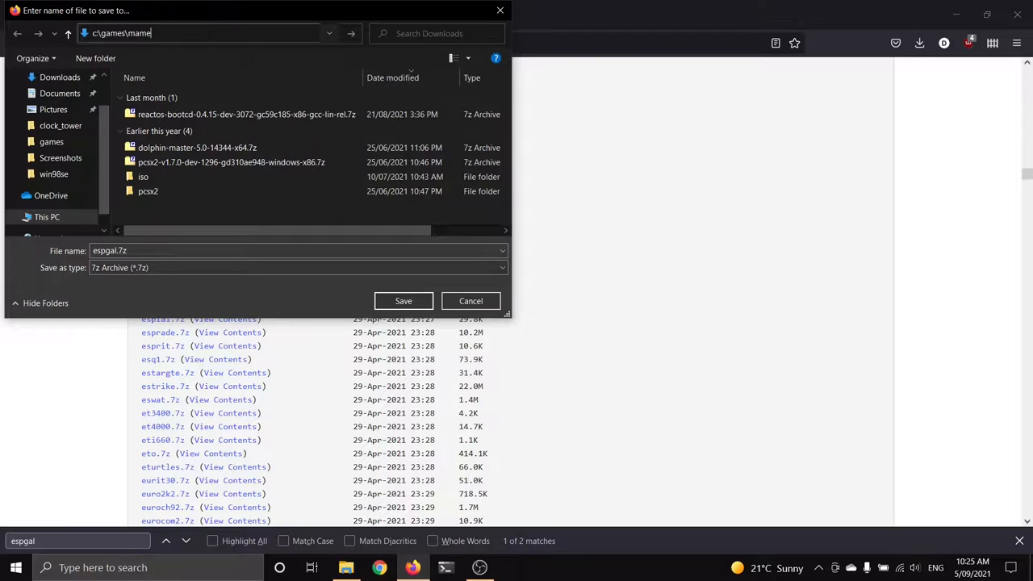
{"action": "type", "text": "\\r"}
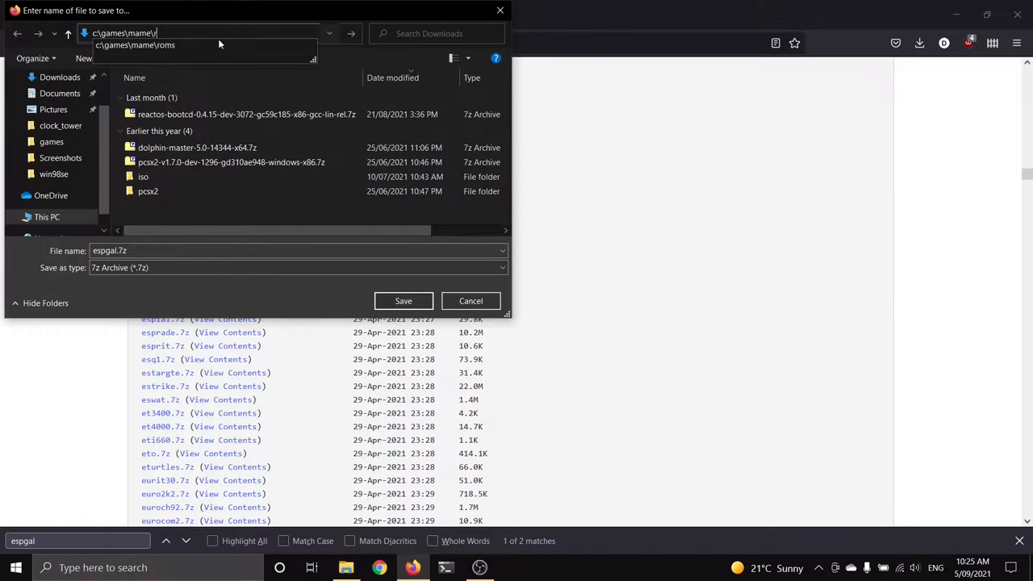
{"action": "key", "text": "enter"}
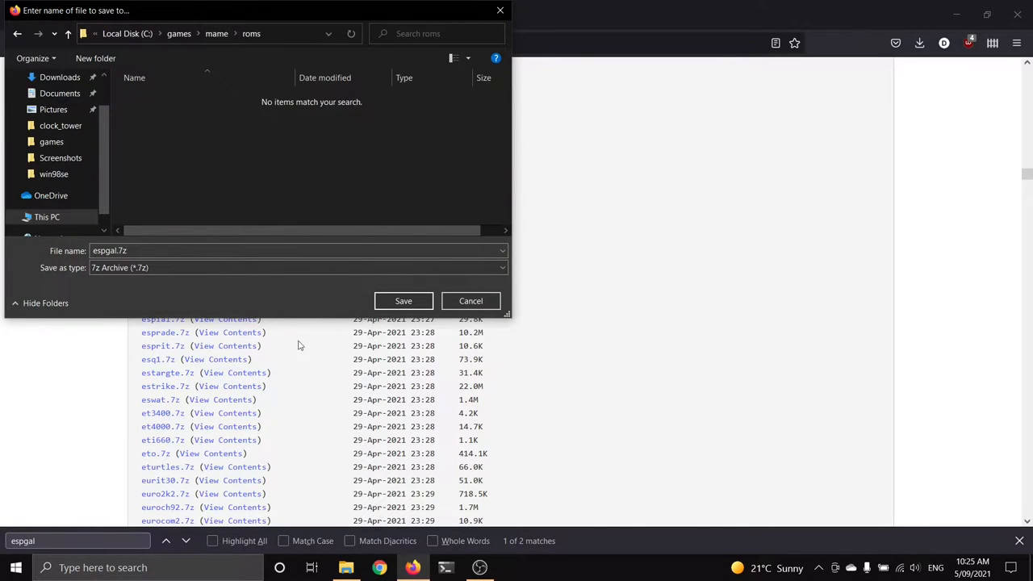
{"action": "left_click", "coordinate": [471, 300]}
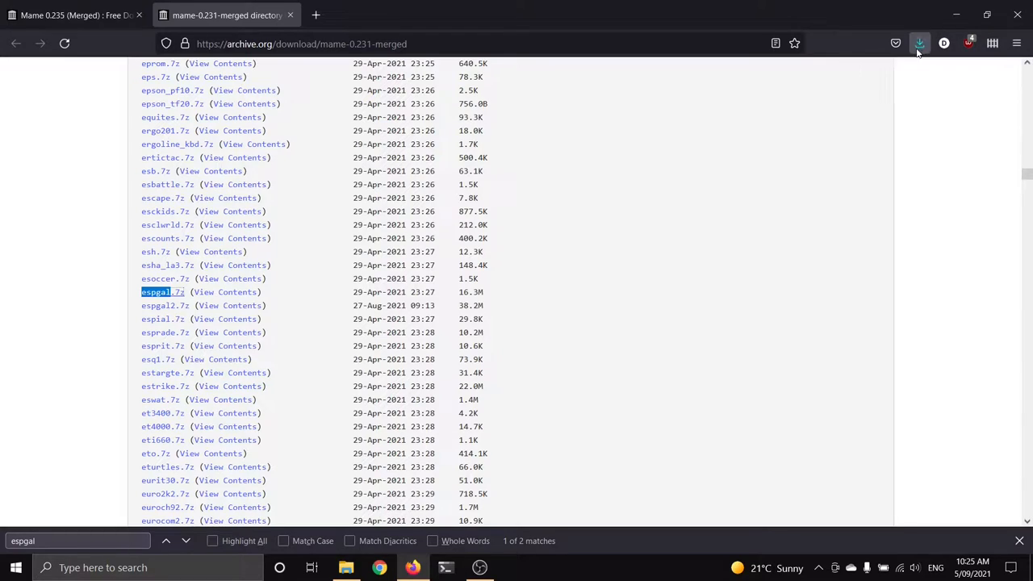
{"action": "mouse_move", "coordinate": [224, 292]}
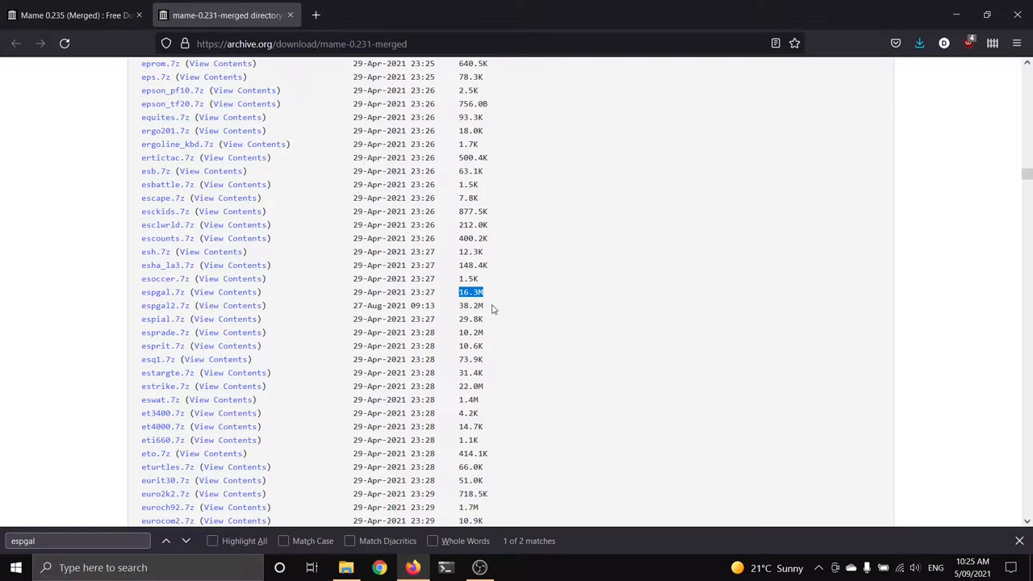
{"action": "mouse_move", "coordinate": [684, 352]}
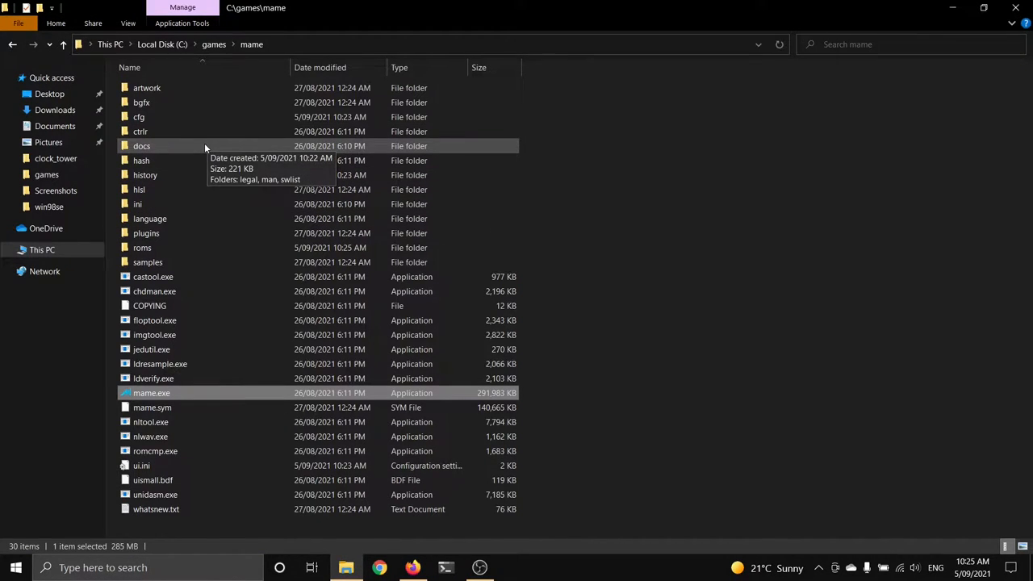
{"action": "mouse_move", "coordinate": [148, 261]}
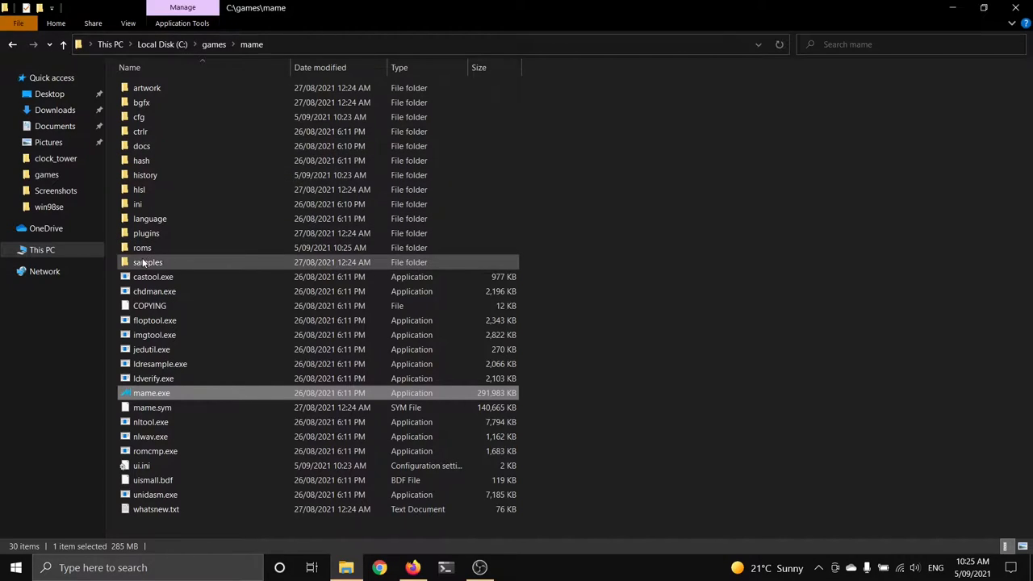
Enter the roms folder and select espgal.7z (16.2 MB) next to dir.txt
{"action": "double_click", "coordinate": [142, 249]}
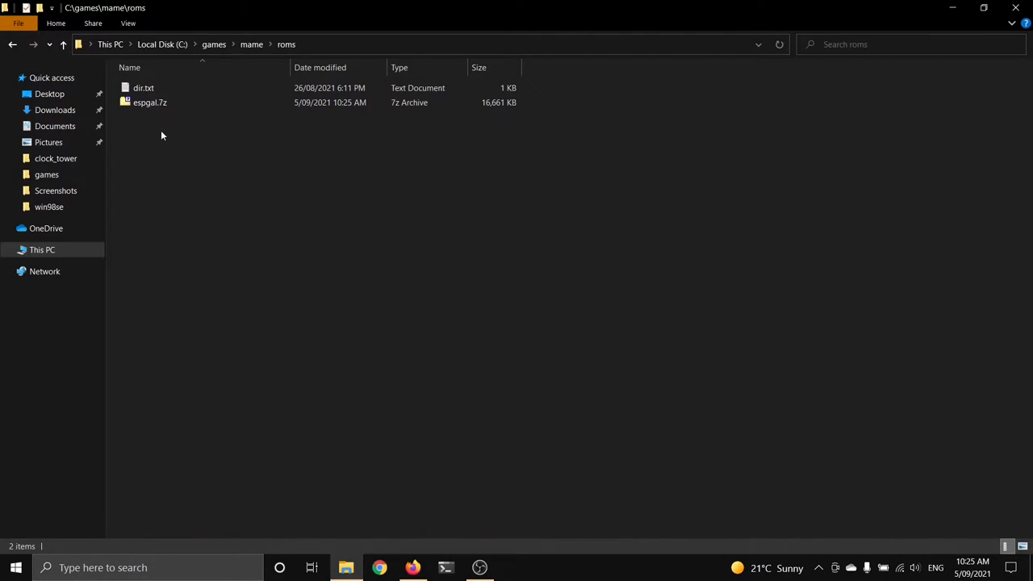
{"action": "mouse_move", "coordinate": [178, 103]}
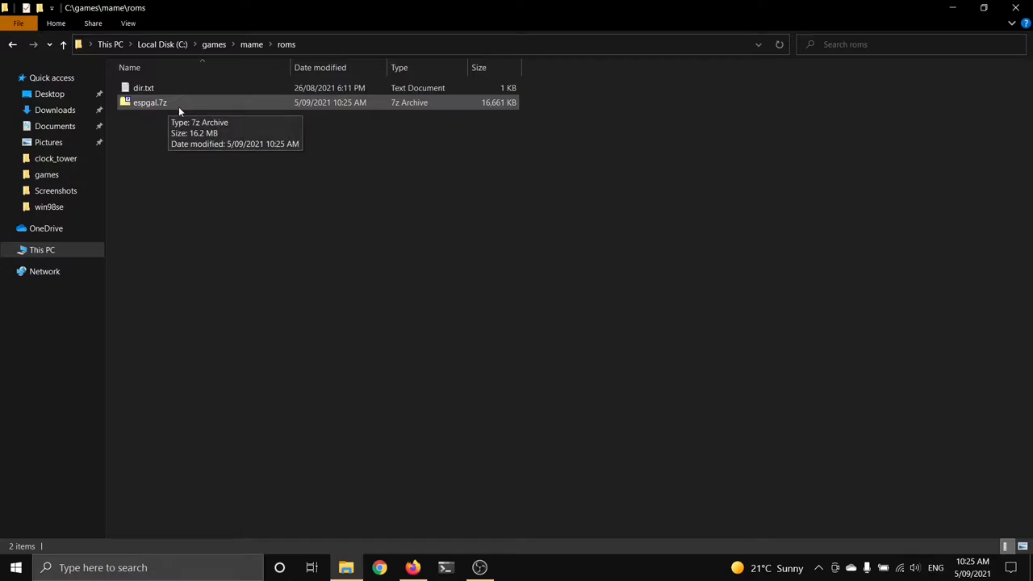
{"action": "mouse_move", "coordinate": [164, 107]}
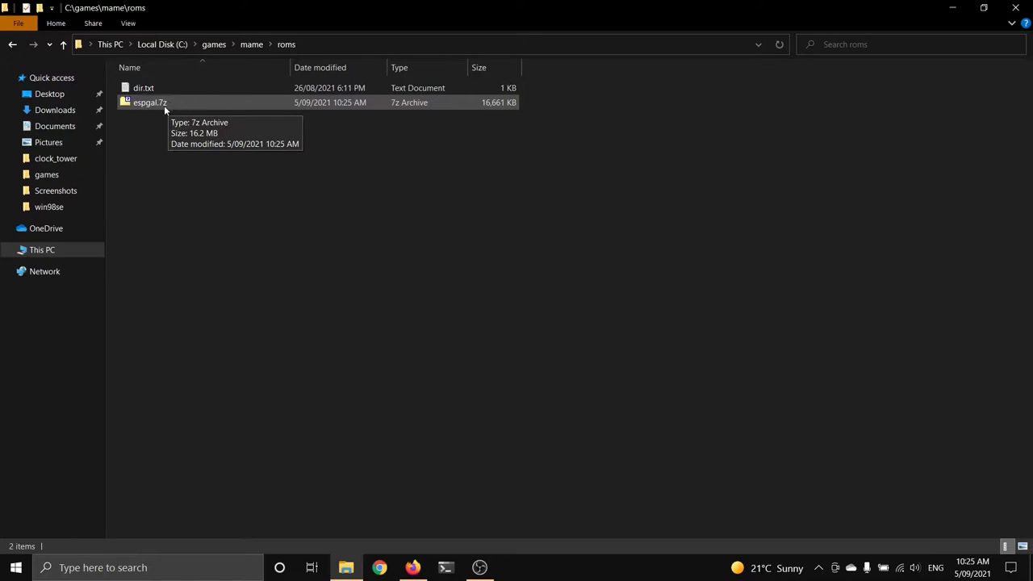
{"action": "left_click", "coordinate": [149, 103]}
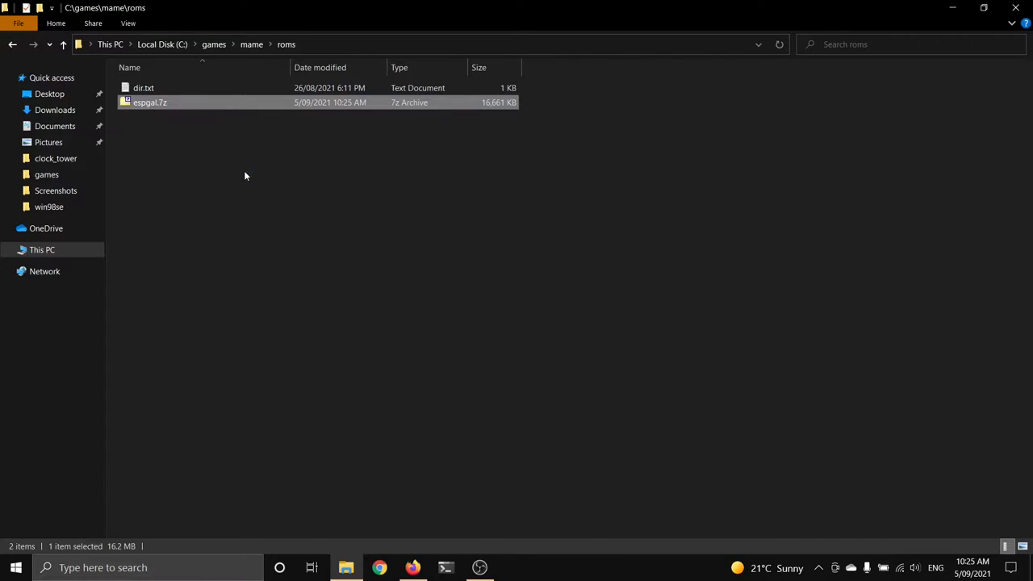
Inspect espgal.7z's 13 ROM files in 7-Zip, including pgm_p02u20, without extracting
{"action": "double_click", "coordinate": [149, 102]}
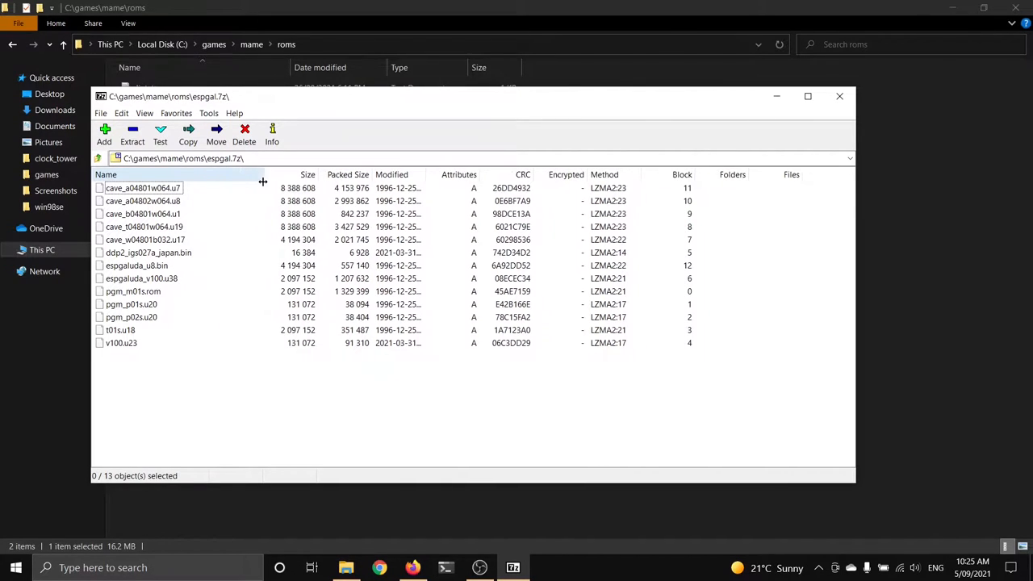
{"action": "left_click", "coordinate": [143, 226]}
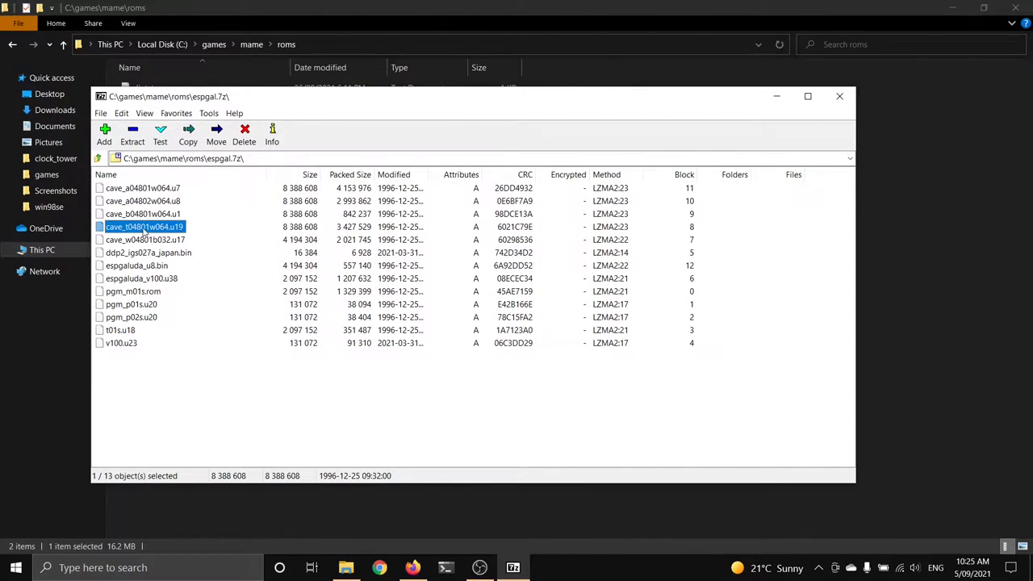
{"action": "left_click", "coordinate": [142, 277]}
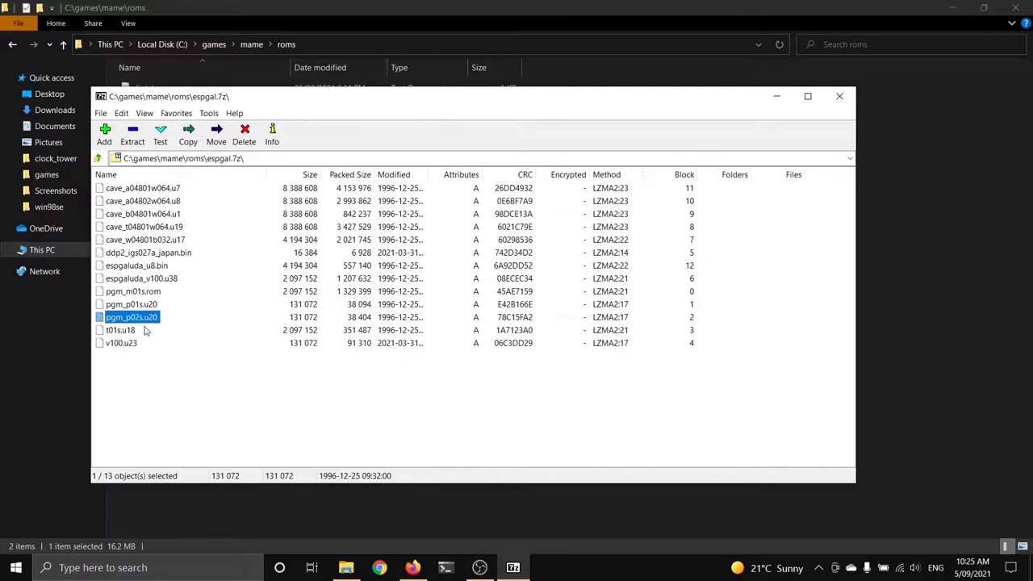
{"action": "left_click", "coordinate": [121, 342]}
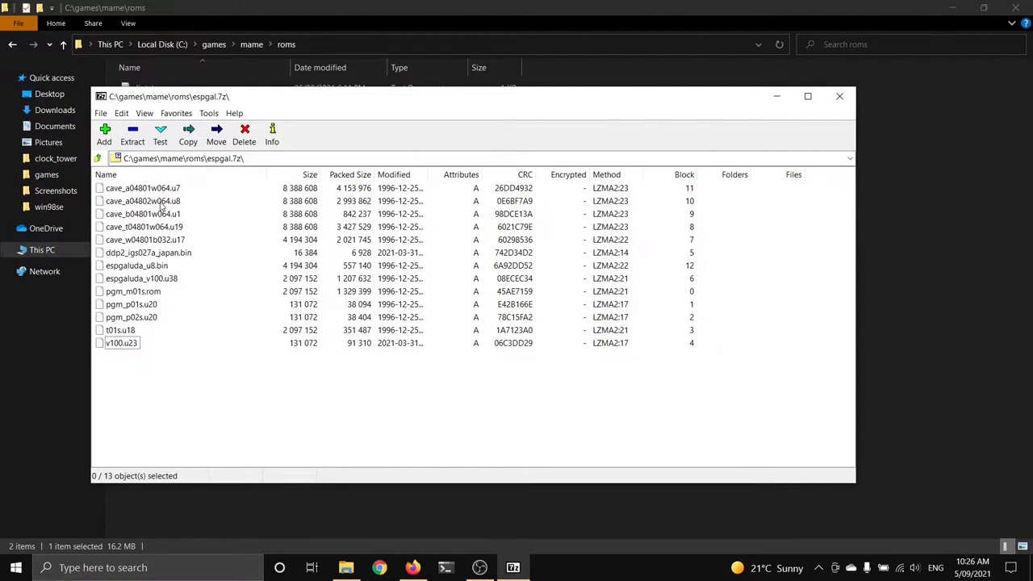
{"action": "left_click", "coordinate": [145, 238]}
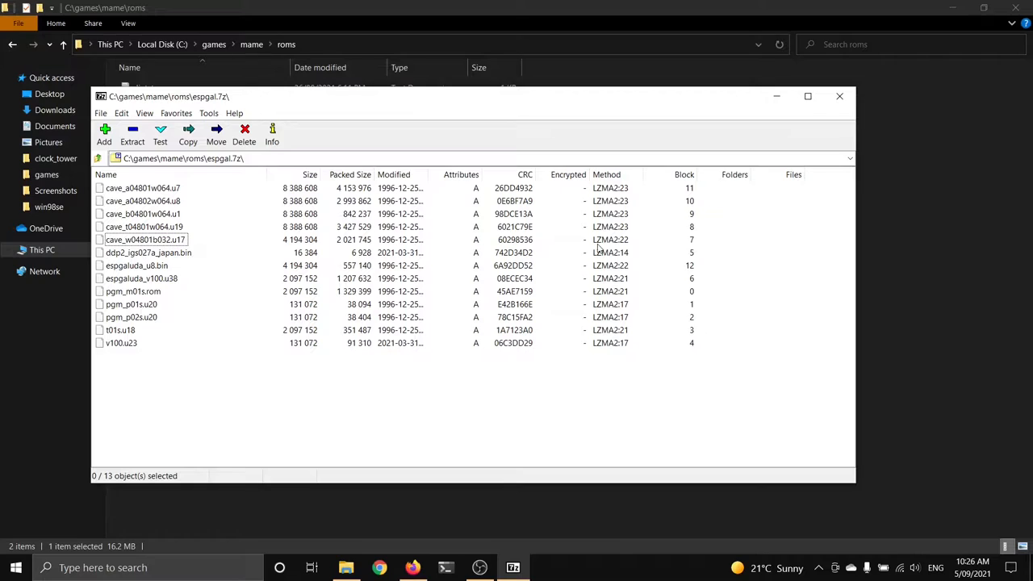
{"action": "left_click", "coordinate": [839, 97]}
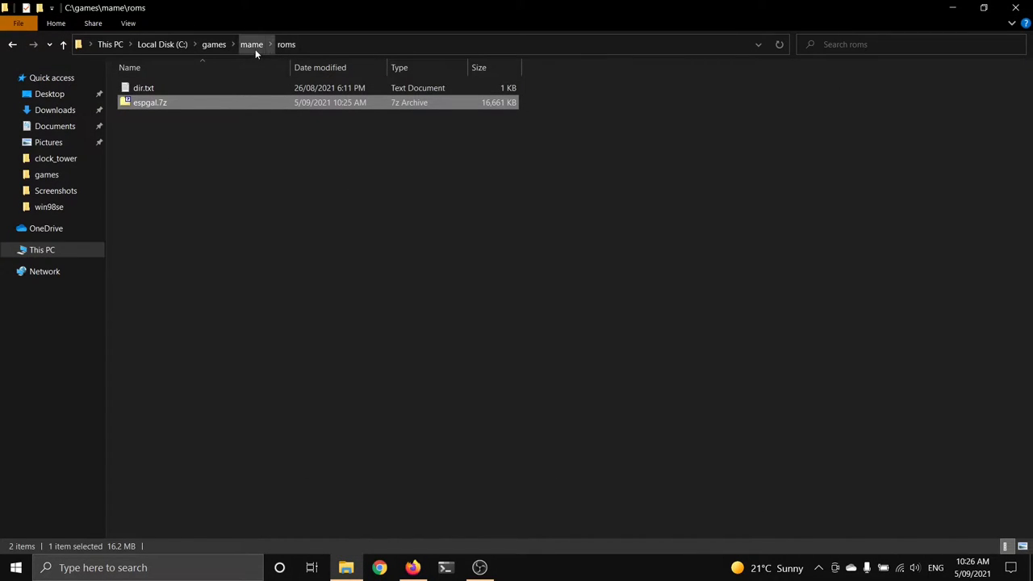
Return to the mame folder and launch MAME, now listing Espgaluda as available
{"action": "left_click", "coordinate": [252, 43]}
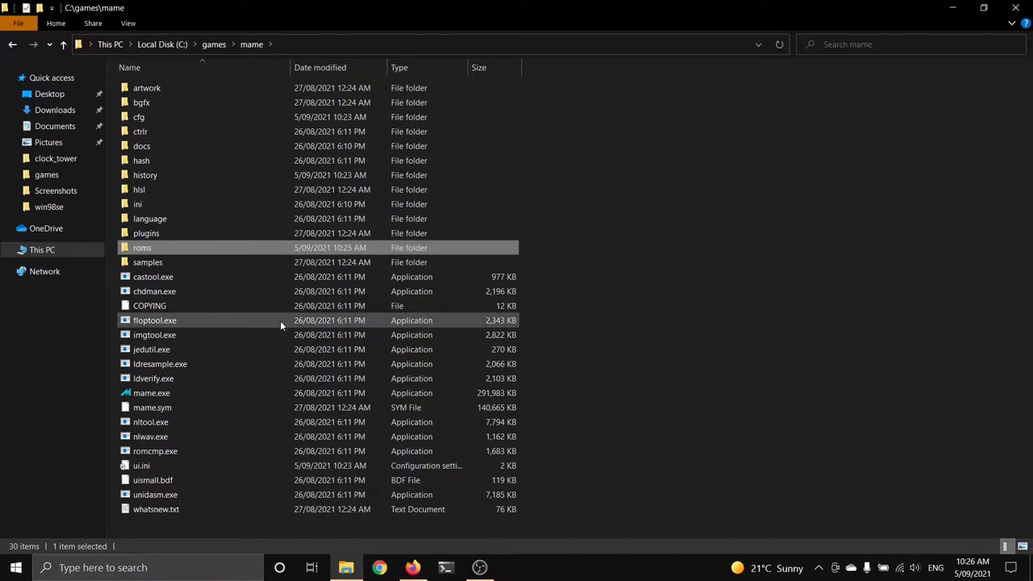
{"action": "mouse_move", "coordinate": [169, 400]}
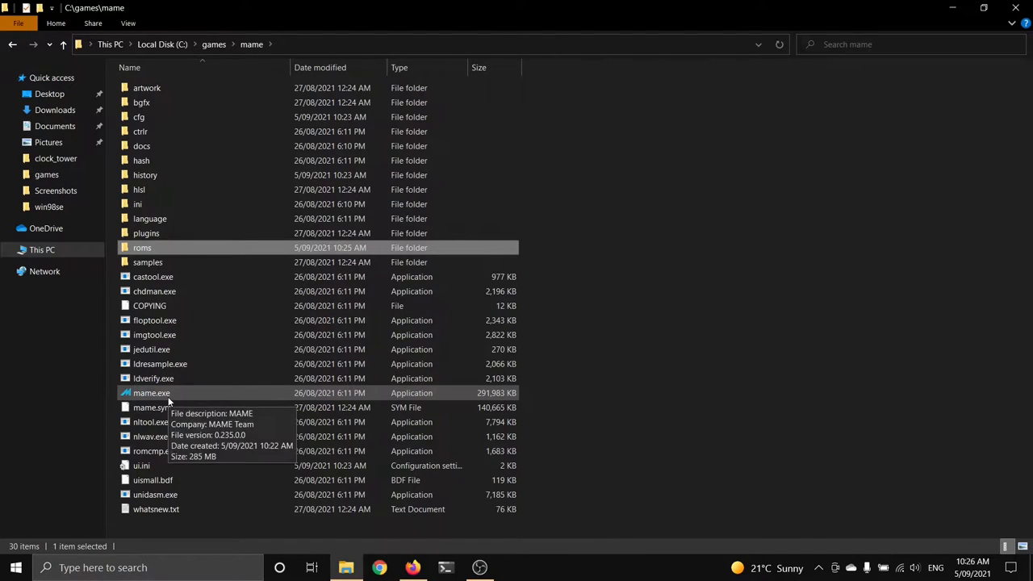
{"action": "double_click", "coordinate": [152, 393]}
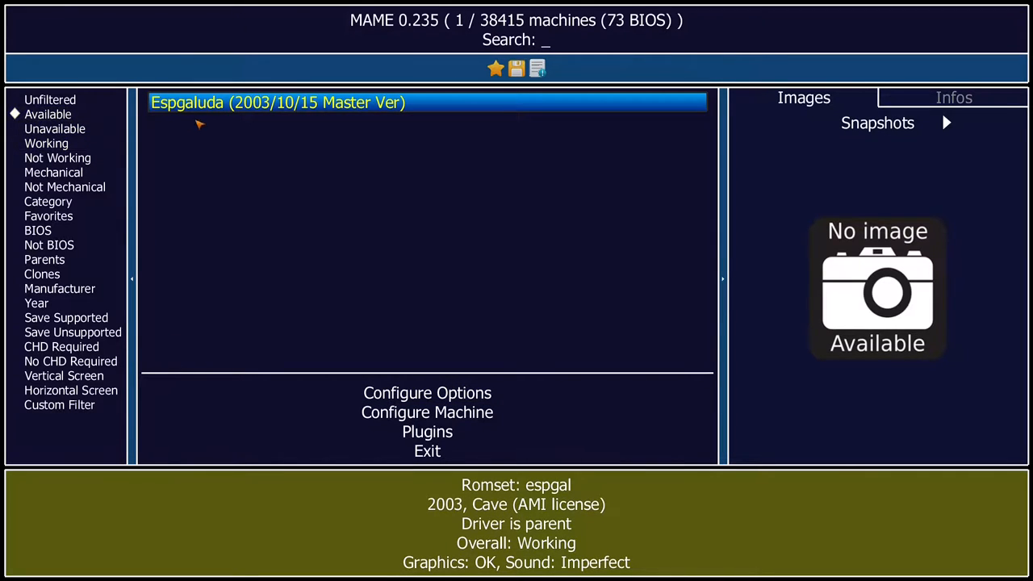
{"action": "mouse_move", "coordinate": [229, 119]}
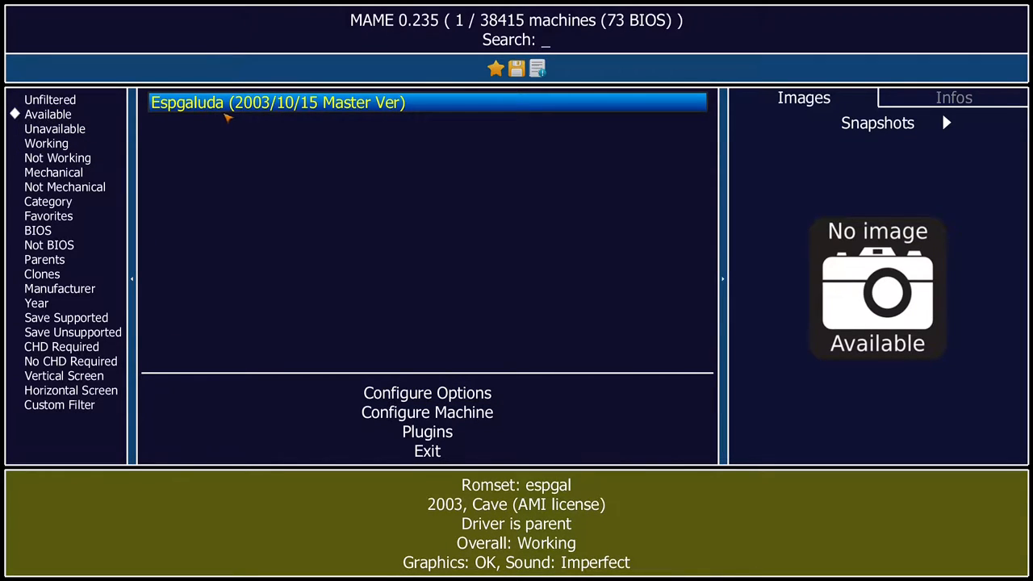